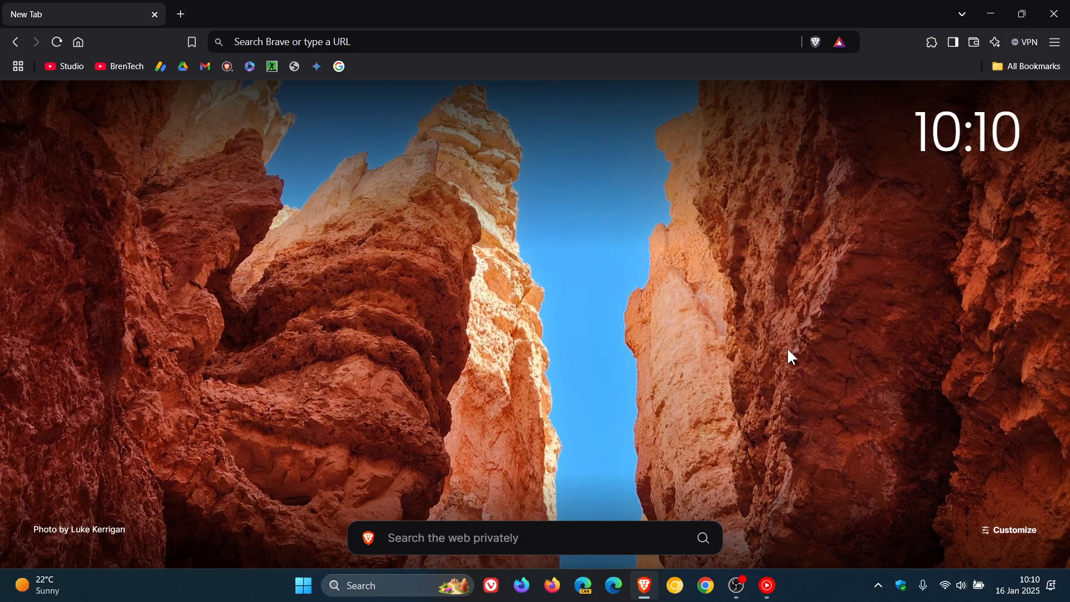
{"action": "mouse_move", "coordinate": [730, 304]}
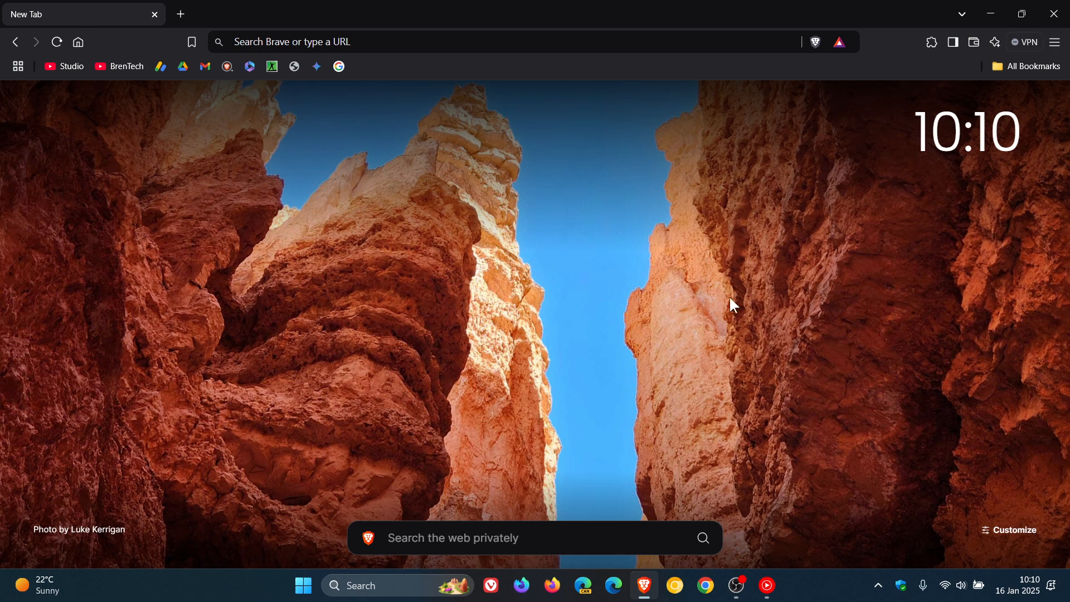
{"action": "mouse_move", "coordinate": [804, 420]}
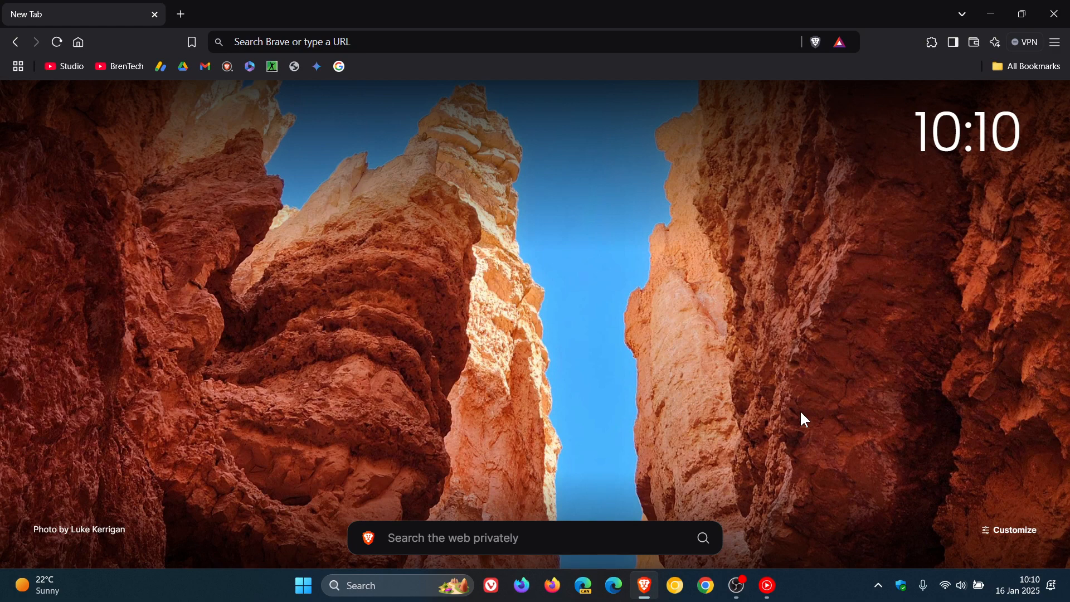
Open Brave's main menu from the hamburger button on the new tab page
{"action": "left_click", "coordinate": [1053, 42]}
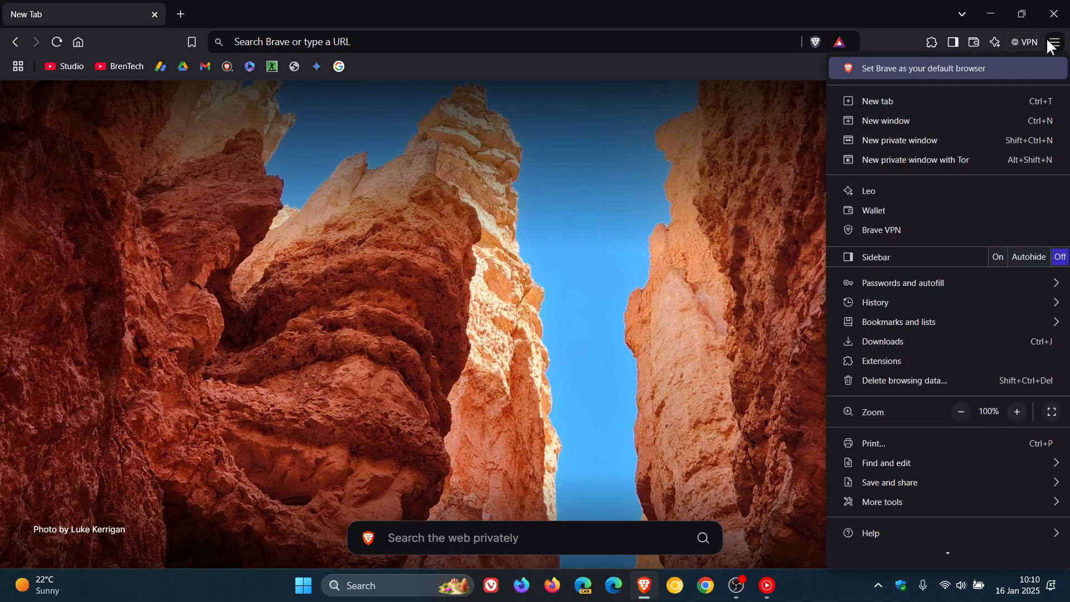
Show the About Brave page under Help to confirm version 1.74.48
{"action": "left_click", "coordinate": [871, 533]}
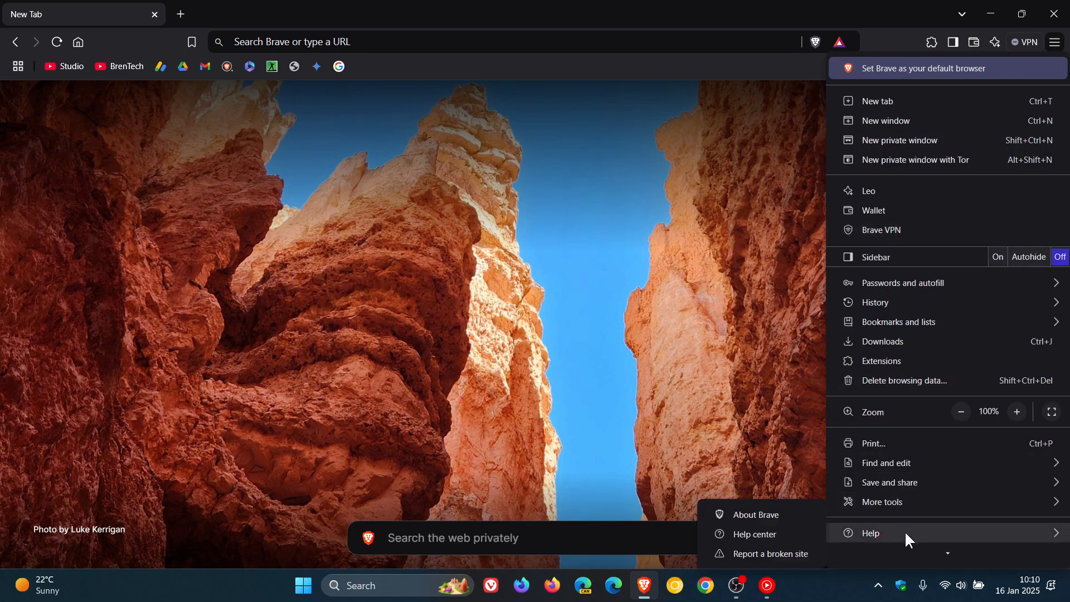
{"action": "left_click", "coordinate": [758, 514]}
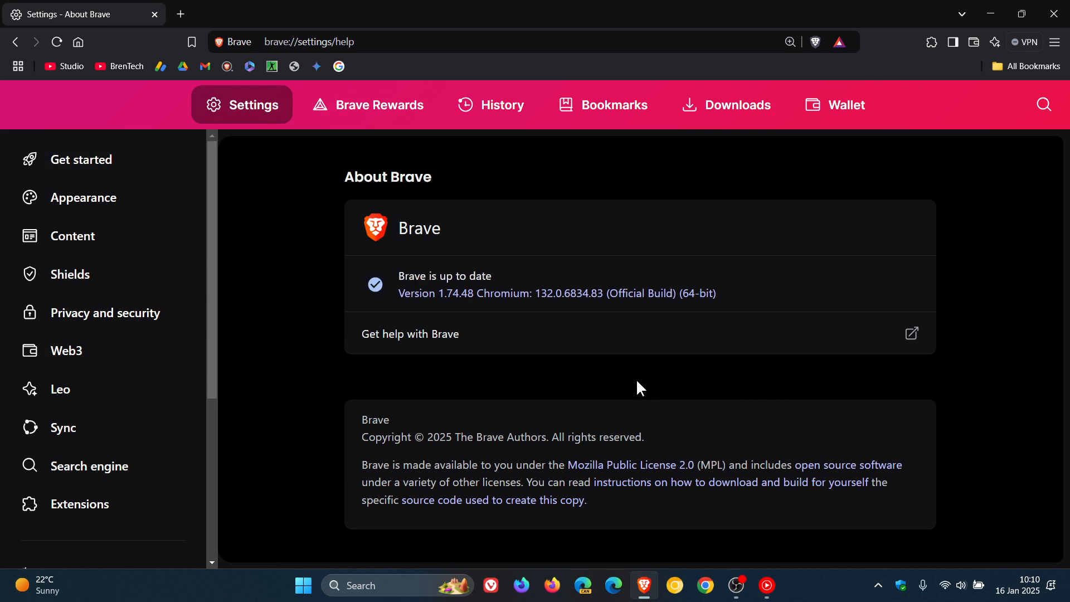
{"action": "mouse_move", "coordinate": [453, 316]}
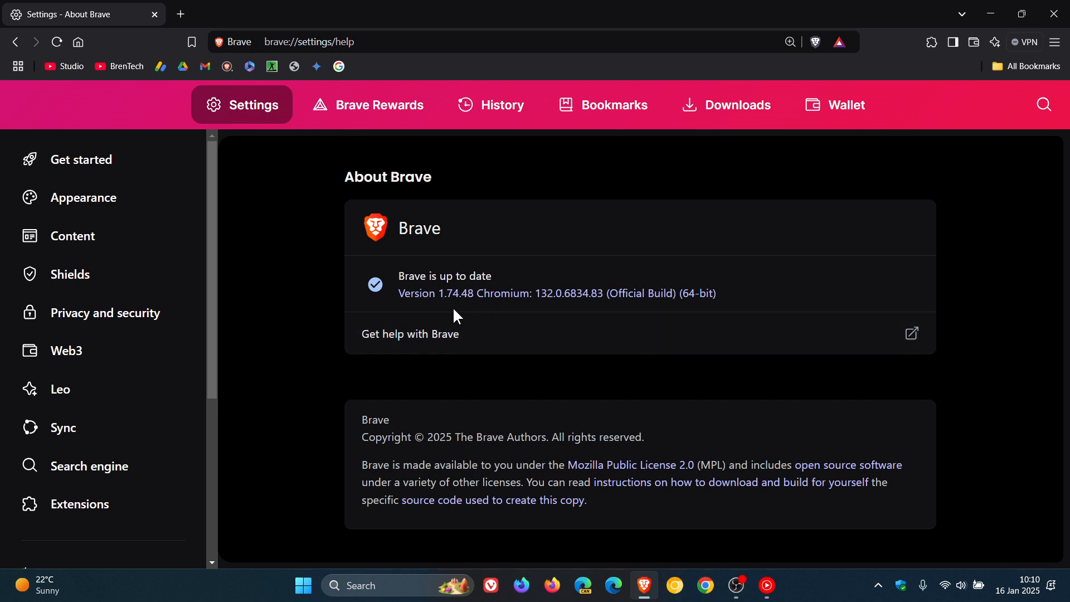
{"action": "mouse_move", "coordinate": [558, 325]}
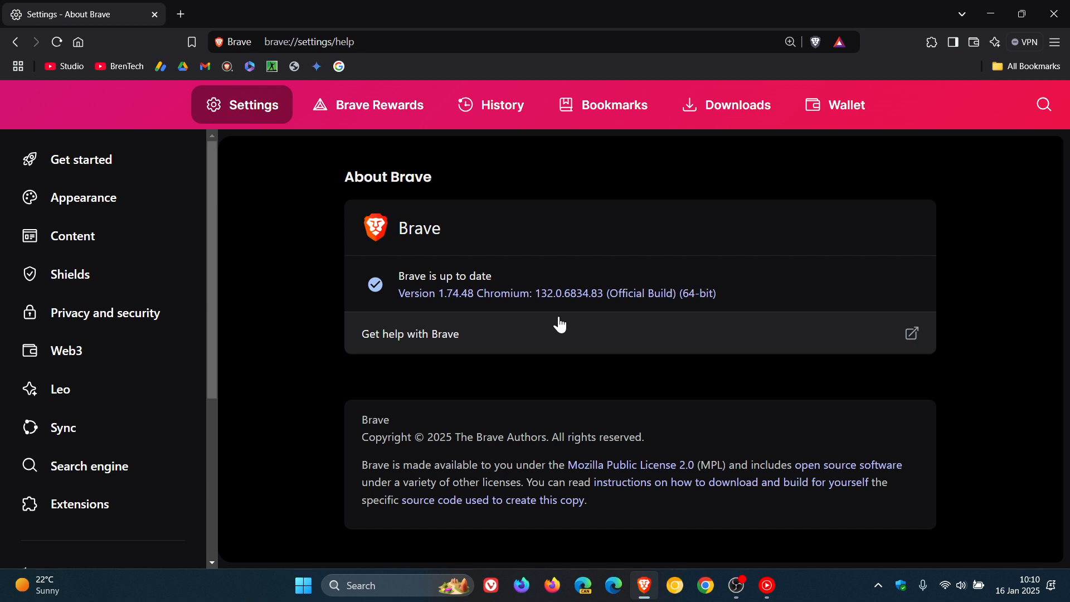
{"action": "mouse_move", "coordinate": [610, 314]}
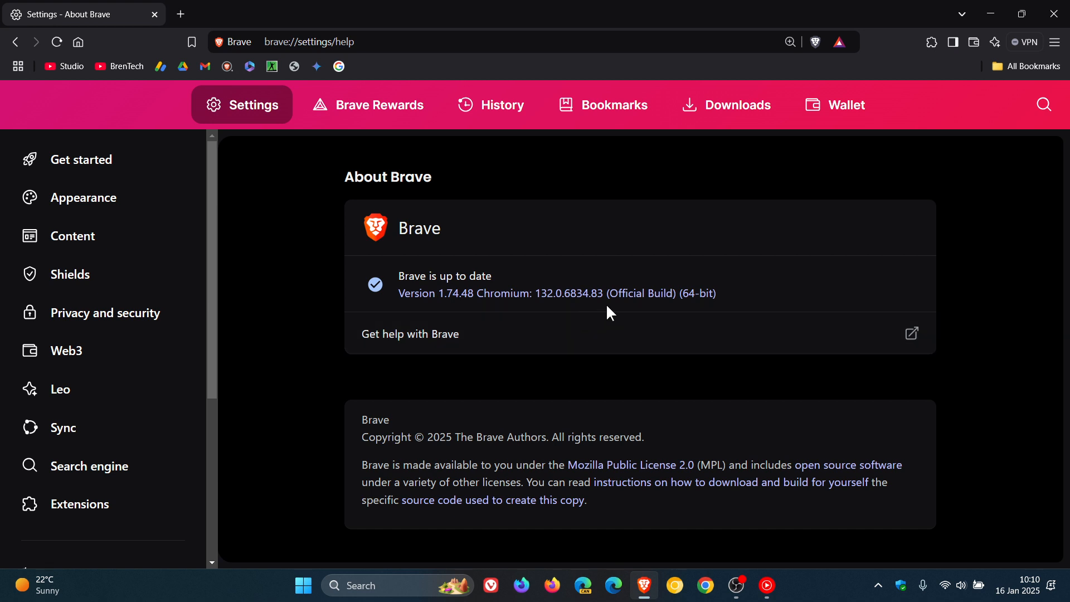
{"action": "mouse_move", "coordinate": [592, 286]}
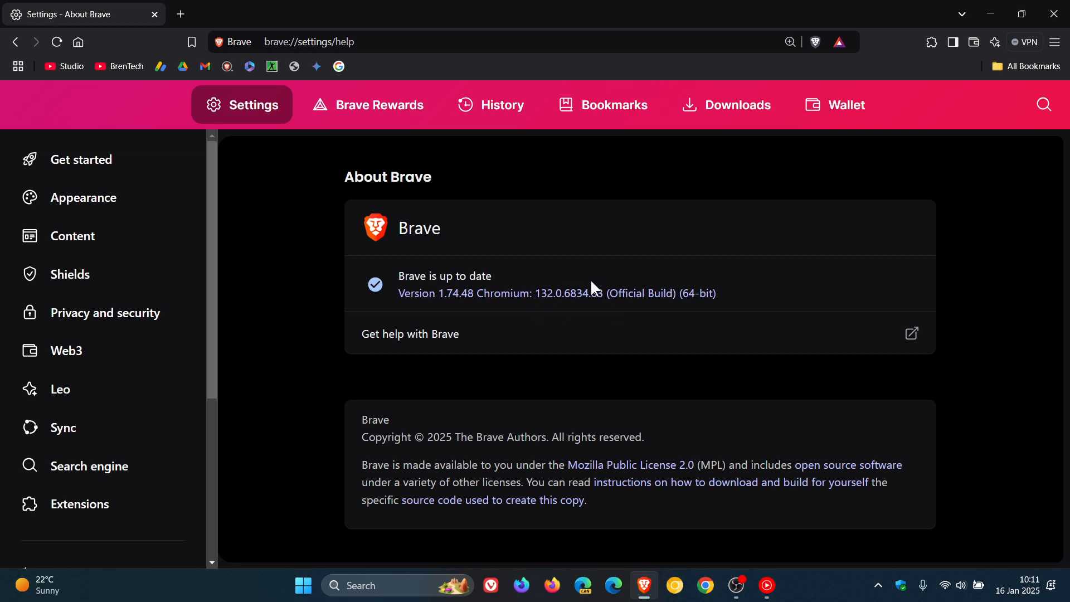
{"action": "mouse_move", "coordinate": [615, 314]}
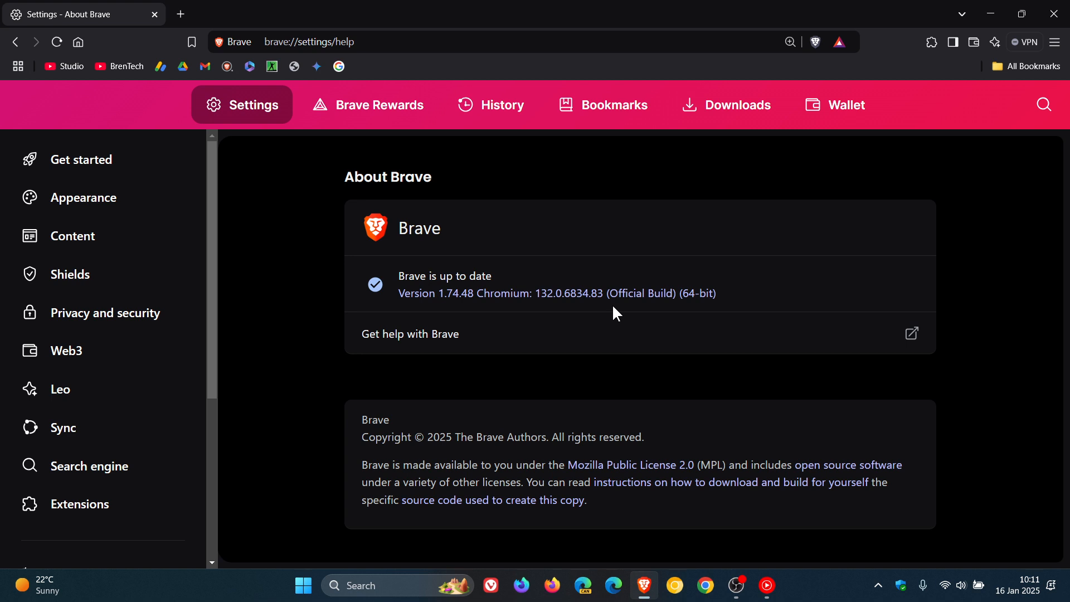
{"action": "mouse_move", "coordinate": [609, 323]}
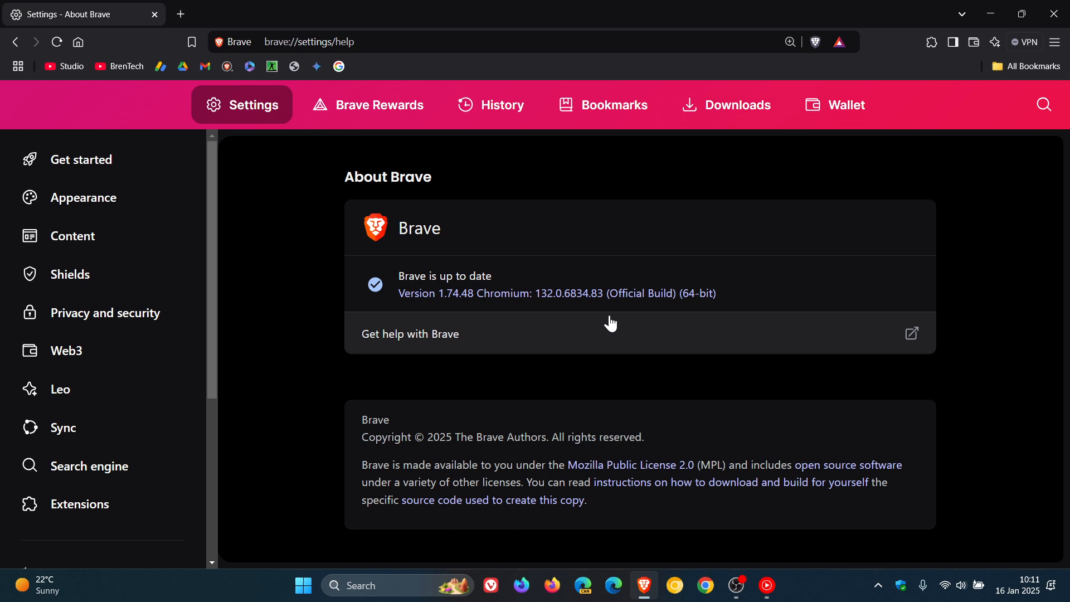
{"action": "mouse_move", "coordinate": [611, 299]}
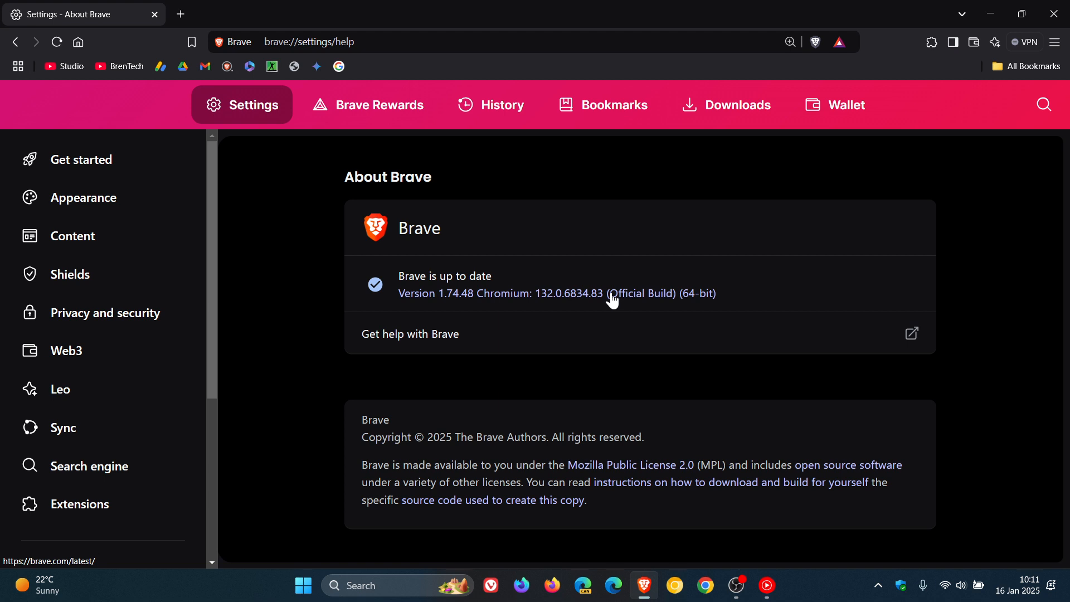
{"action": "mouse_move", "coordinate": [626, 333]}
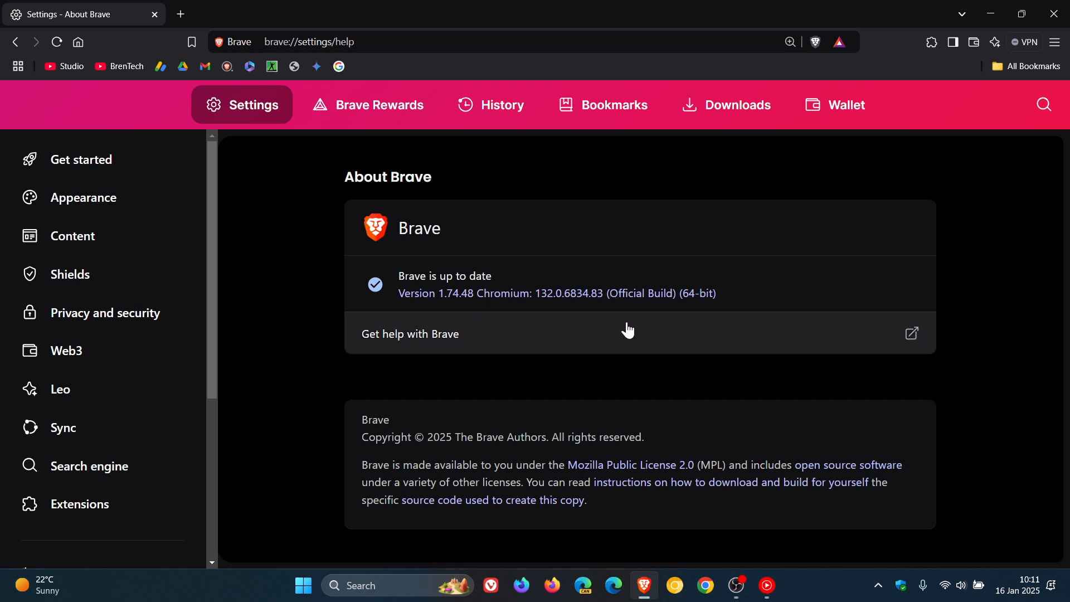
{"action": "mouse_move", "coordinate": [644, 306]}
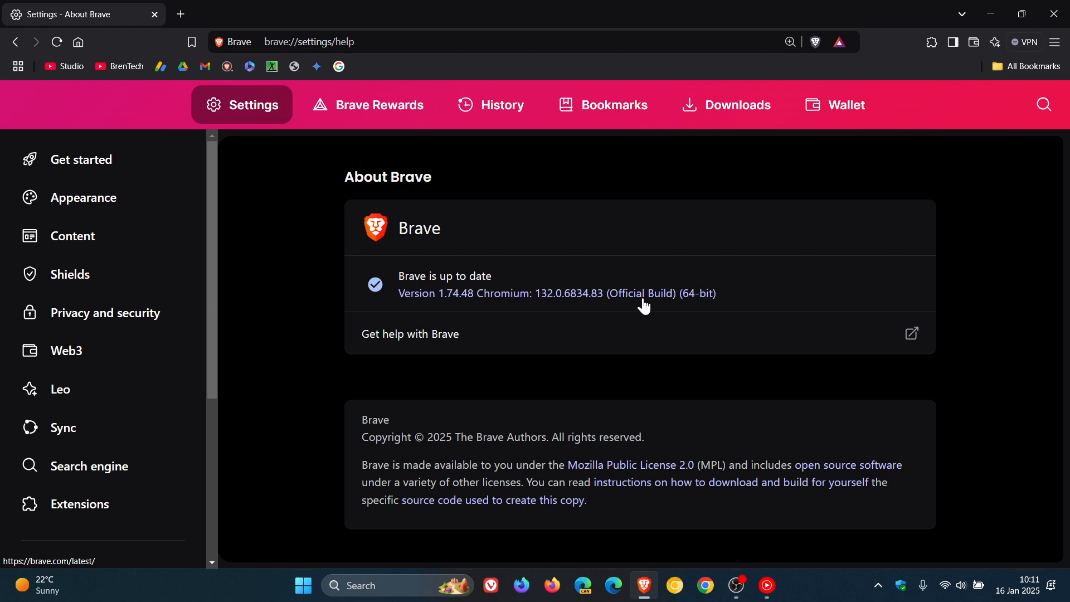
{"action": "mouse_move", "coordinate": [585, 293]}
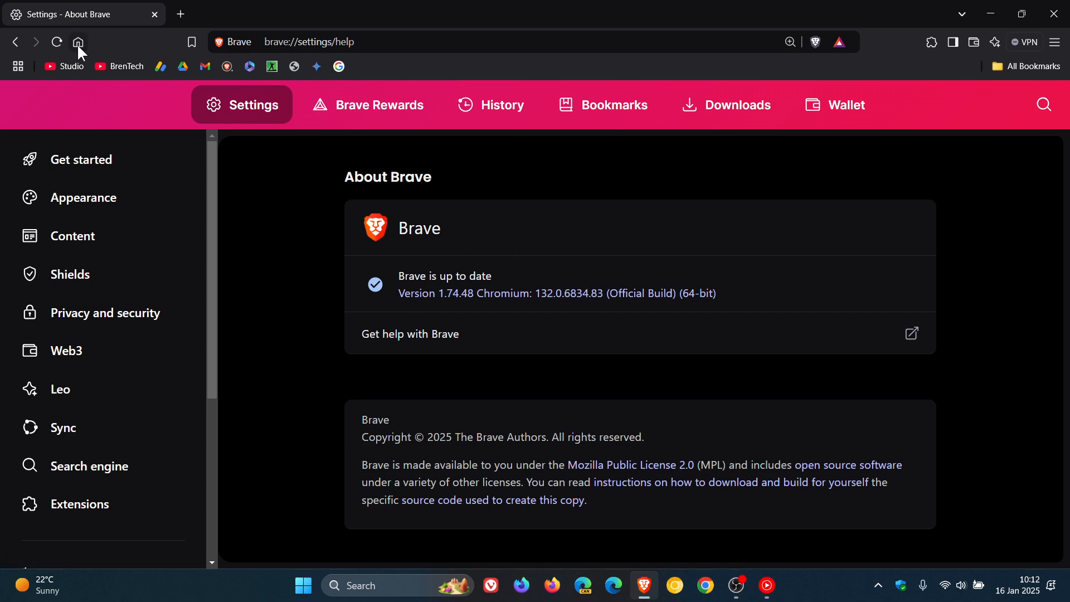
Go Home, glance at the Brave Wallet panel, then reload the new tab page
{"action": "left_click", "coordinate": [78, 42]}
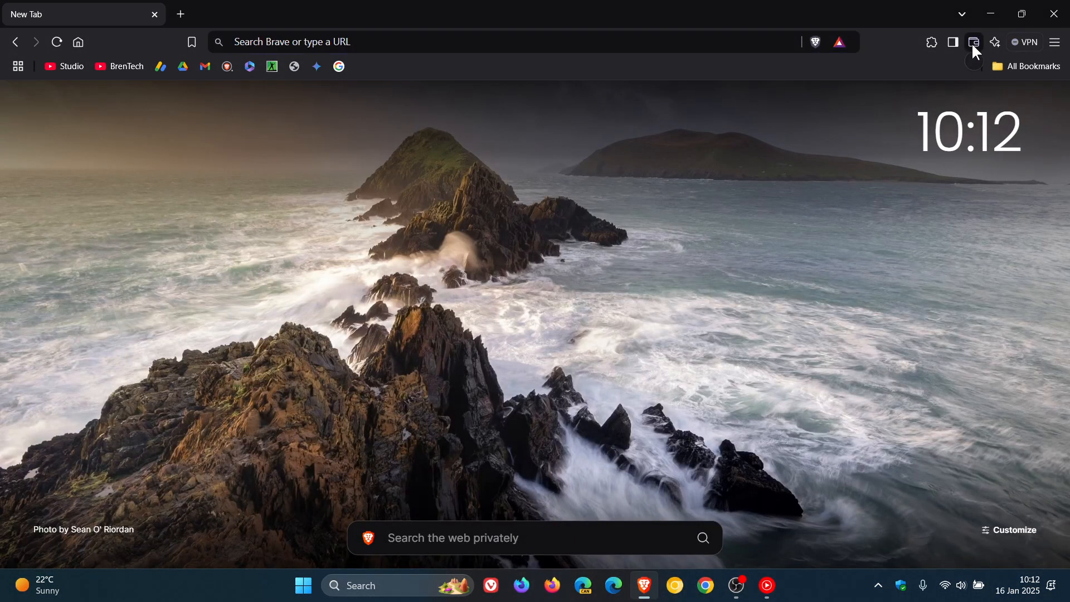
{"action": "left_click", "coordinate": [974, 42]}
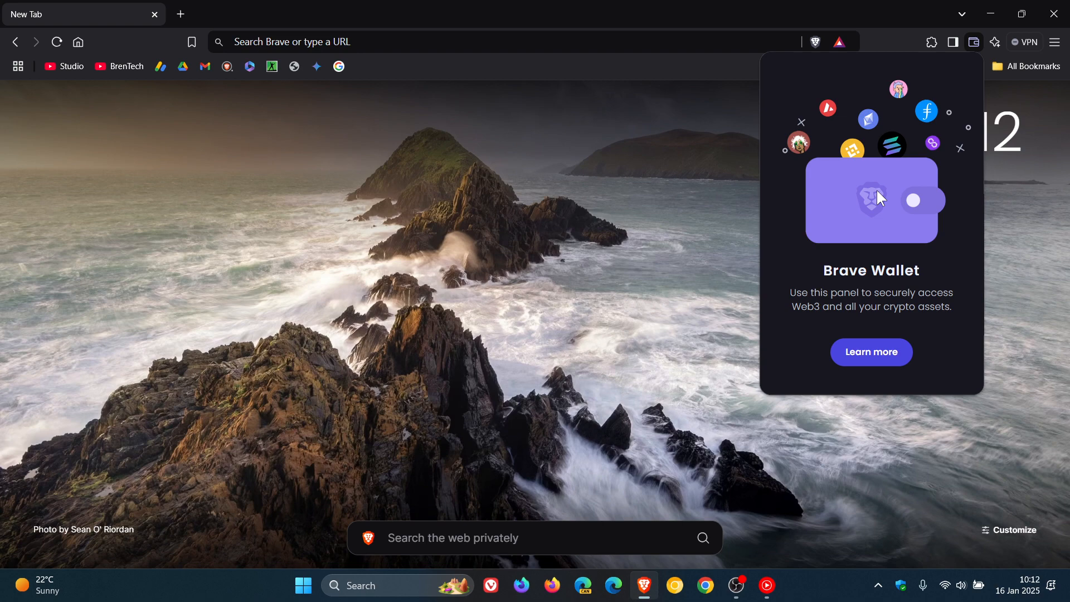
{"action": "mouse_move", "coordinate": [16, 56]}
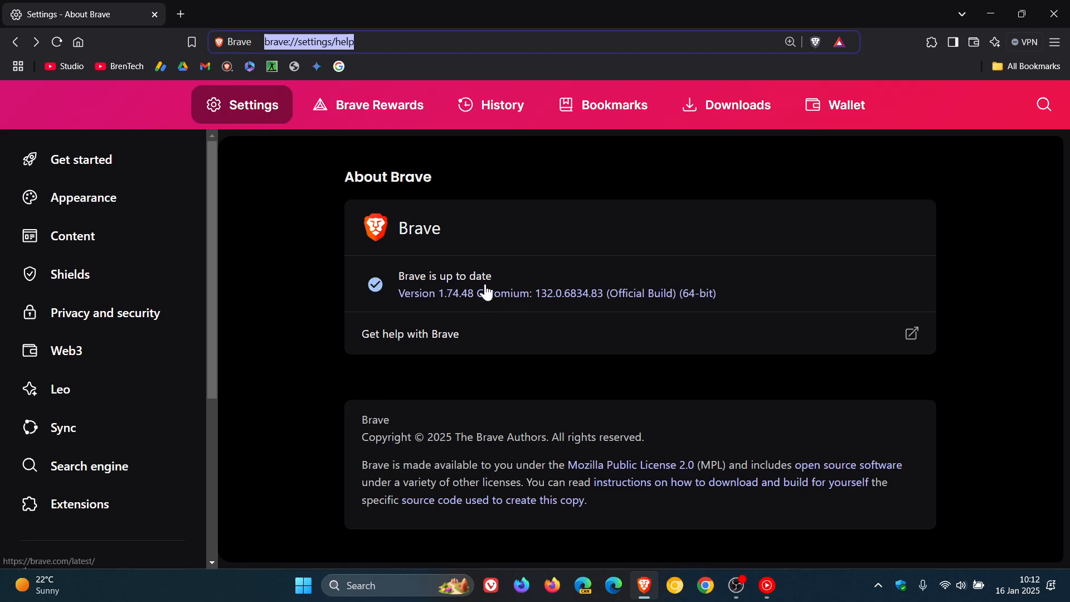
{"action": "left_click", "coordinate": [78, 43]}
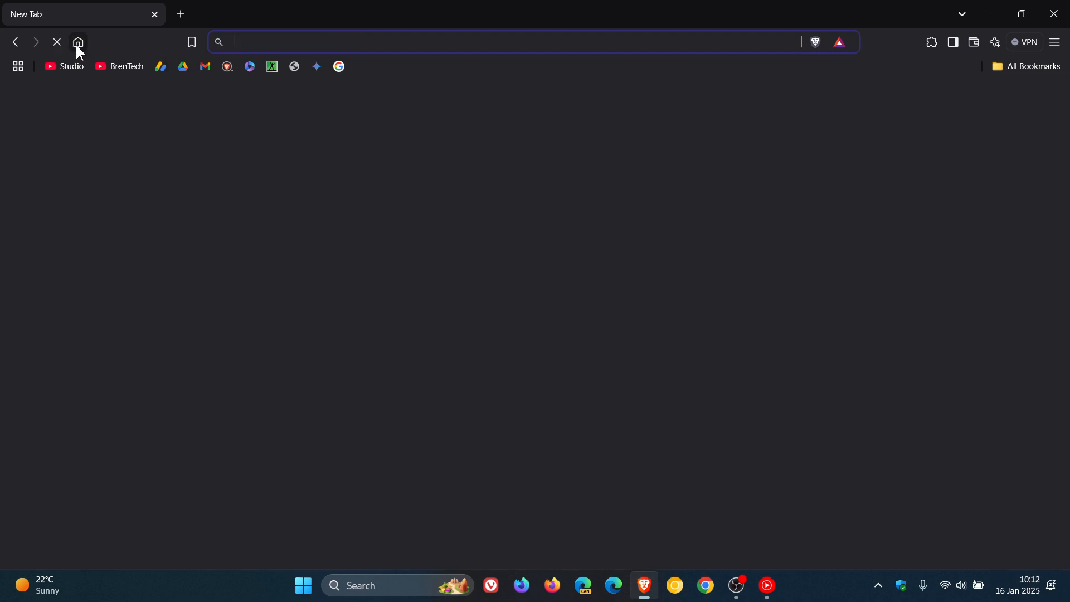
{"action": "left_click", "coordinate": [78, 43]}
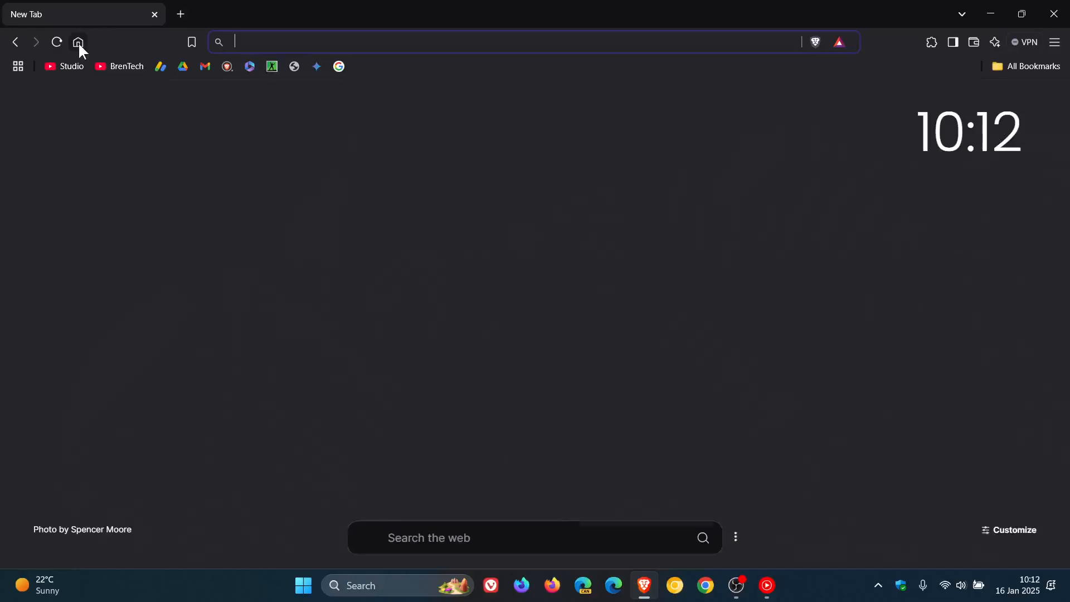
{"action": "left_click", "coordinate": [78, 42]}
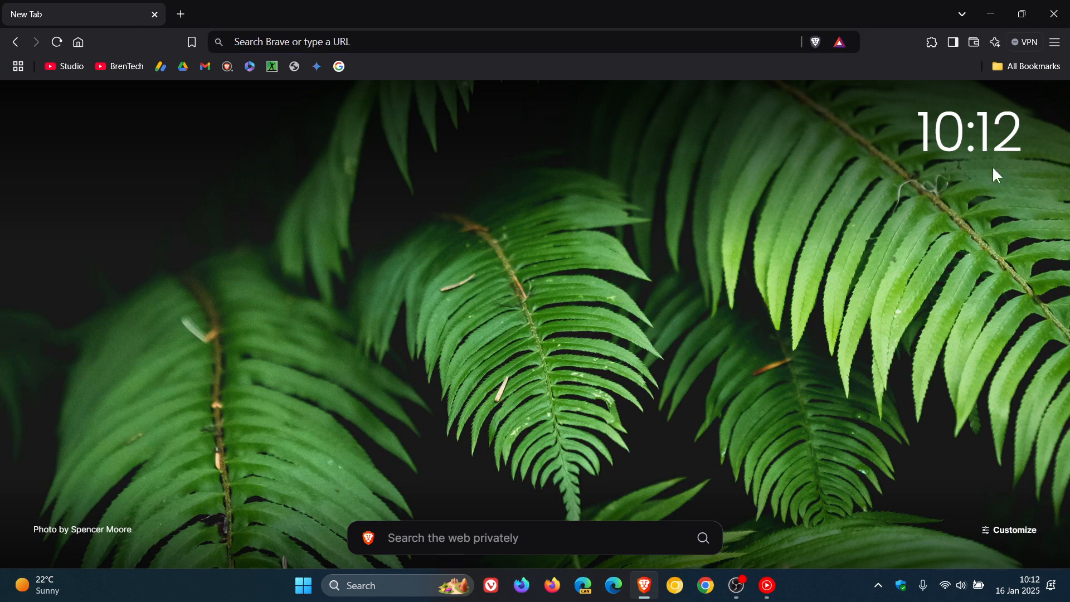
{"action": "left_click", "coordinate": [1053, 42]}
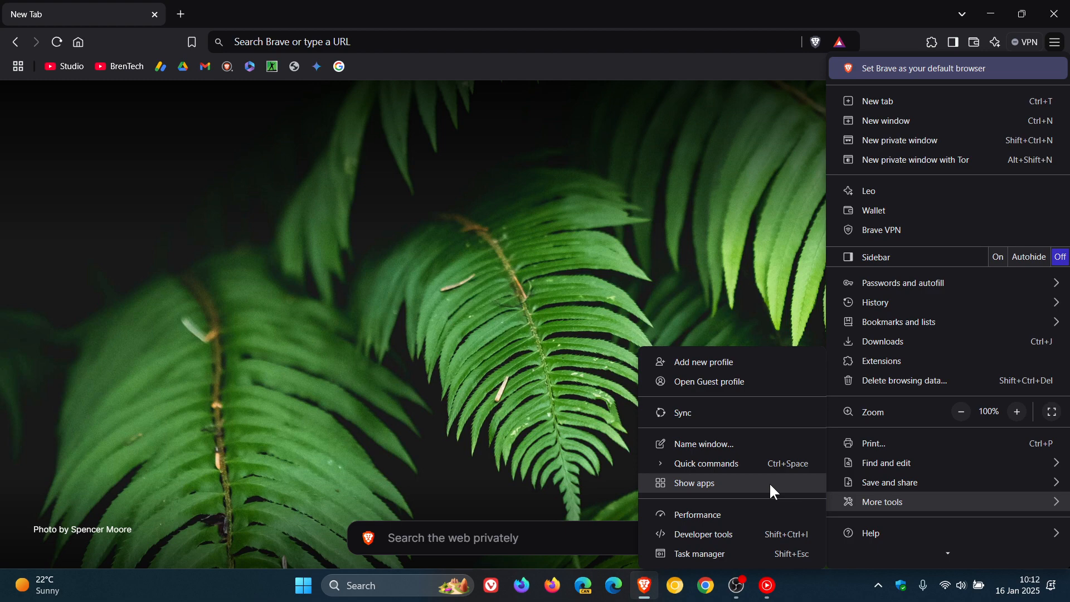
{"action": "left_click", "coordinate": [693, 483]}
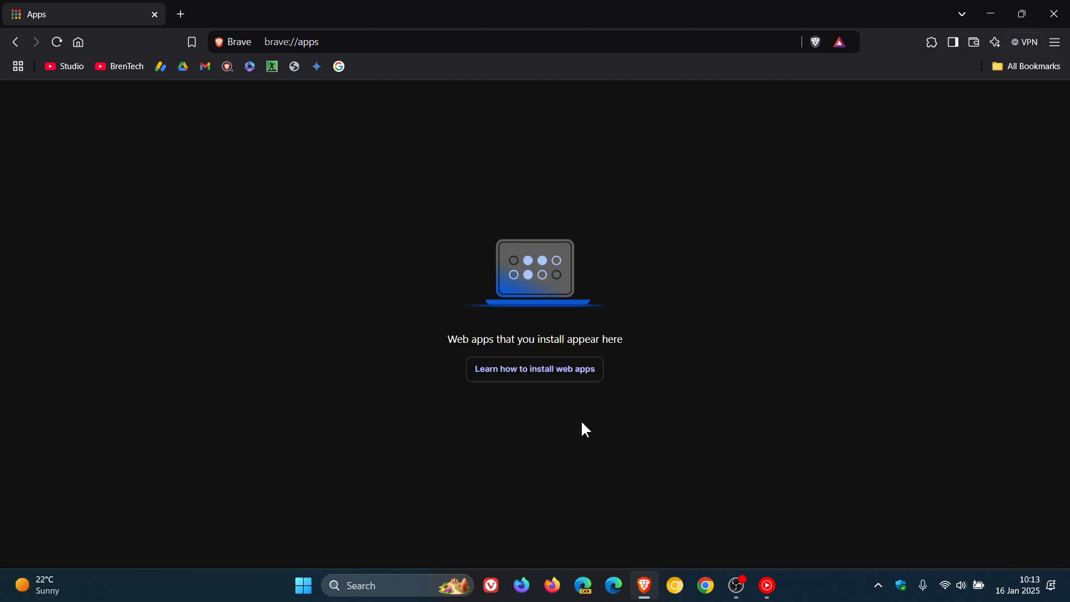
{"action": "left_click", "coordinate": [78, 42]}
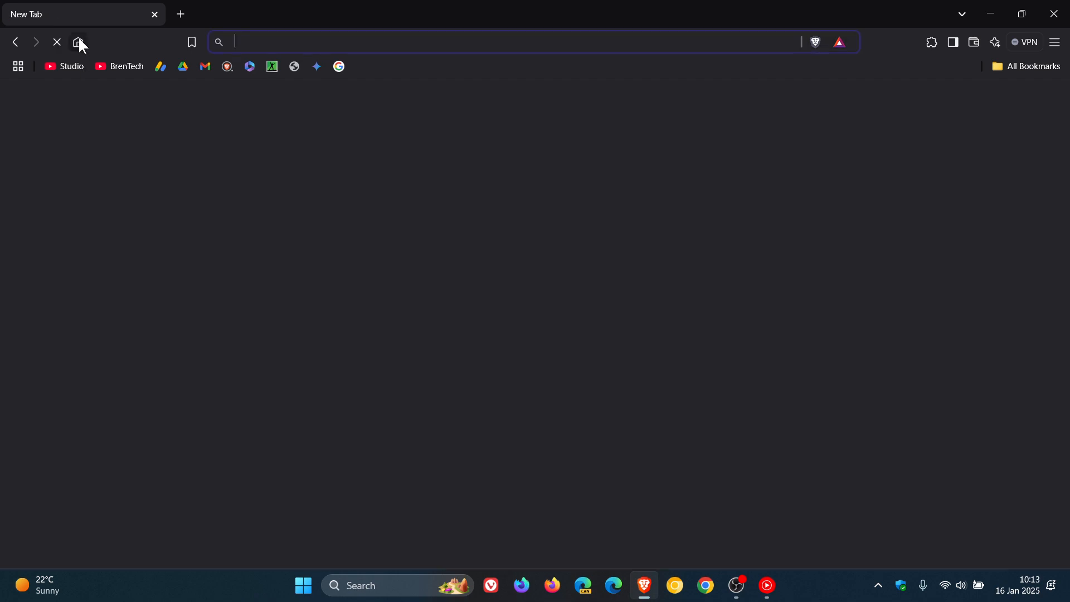
{"action": "left_click", "coordinate": [78, 42]}
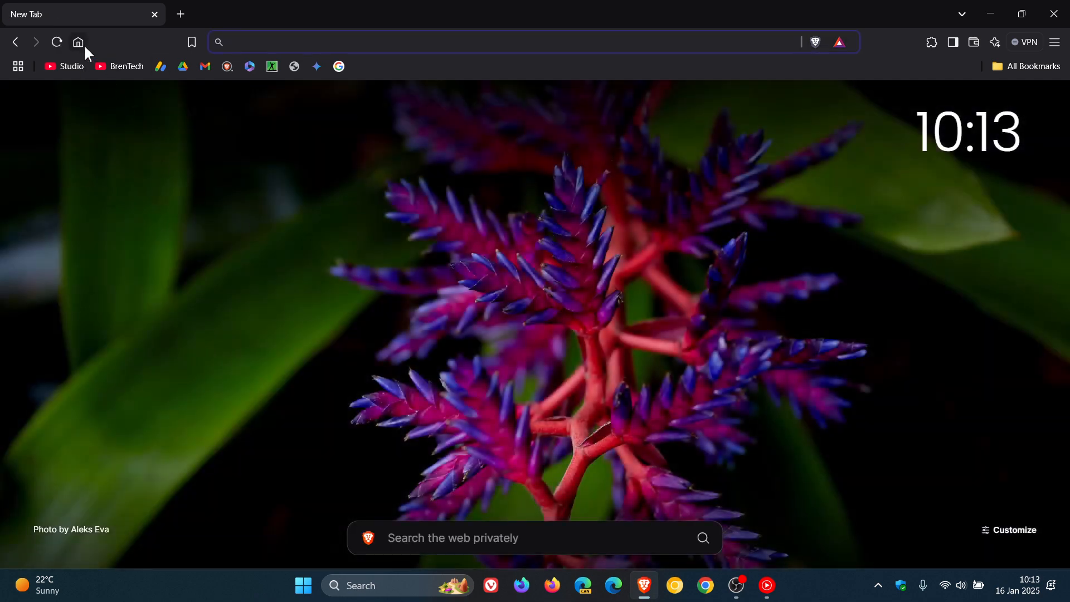
{"action": "mouse_move", "coordinate": [695, 277]}
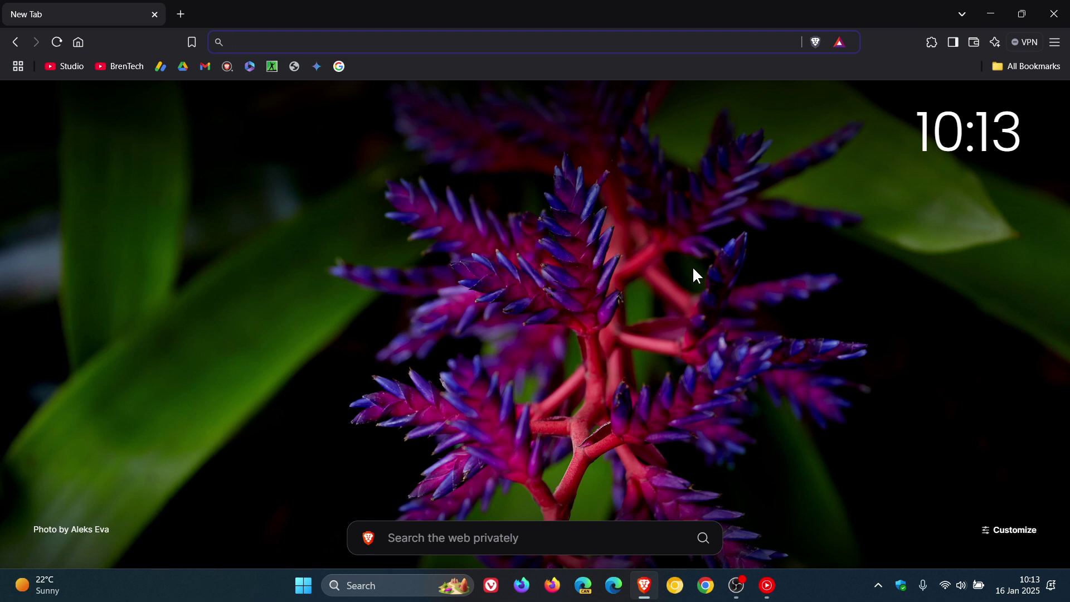
{"action": "left_click", "coordinate": [477, 41]}
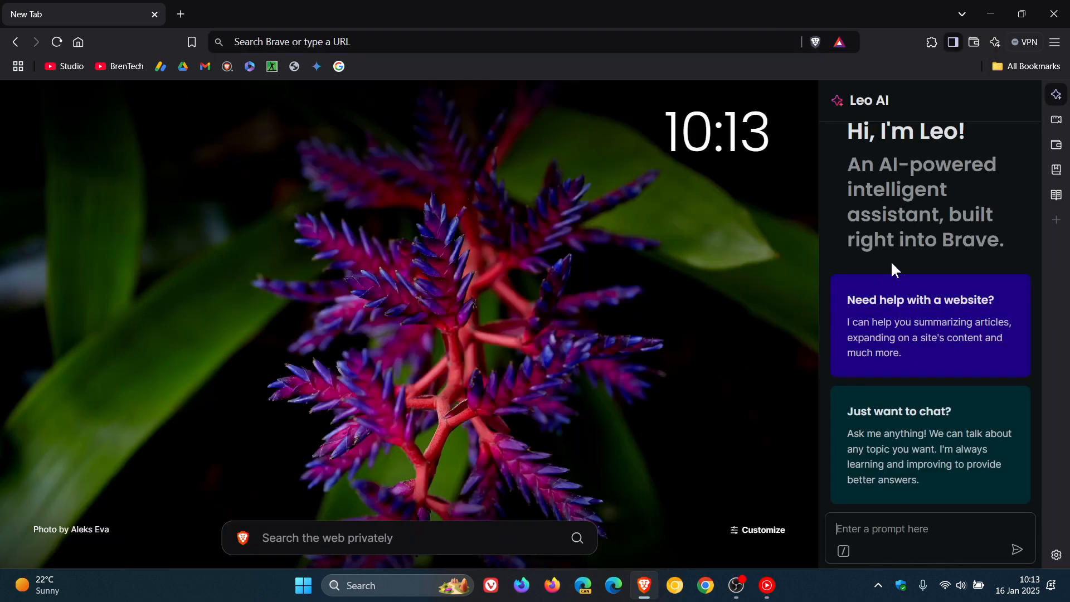
{"action": "mouse_move", "coordinate": [932, 221]}
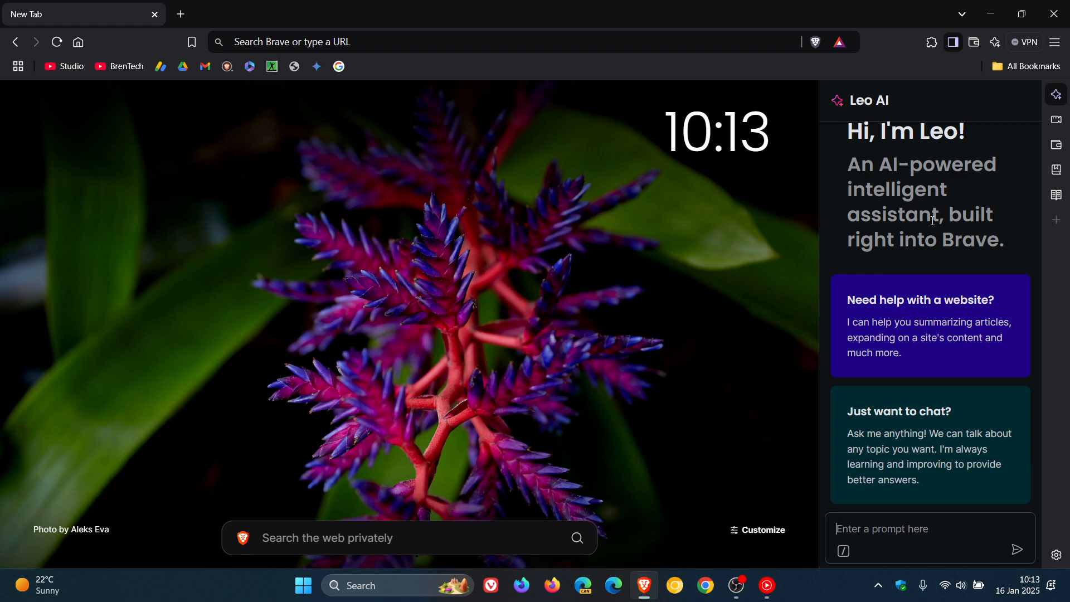
Hide the Leo AI sidebar with the toolbar sidebar toggle
{"action": "left_click", "coordinate": [953, 41]}
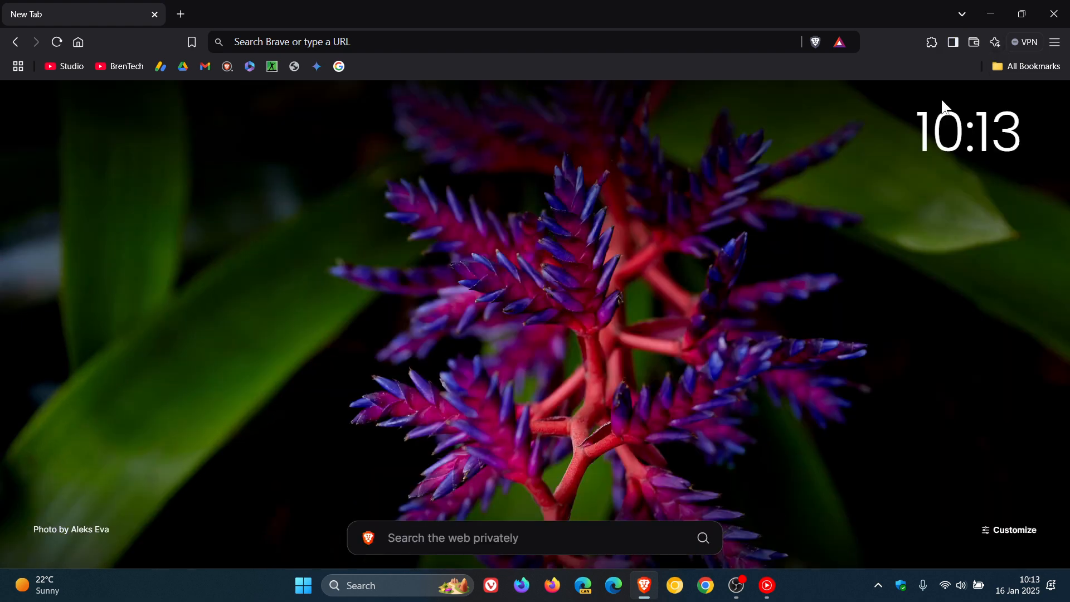
{"action": "mouse_move", "coordinate": [689, 260]}
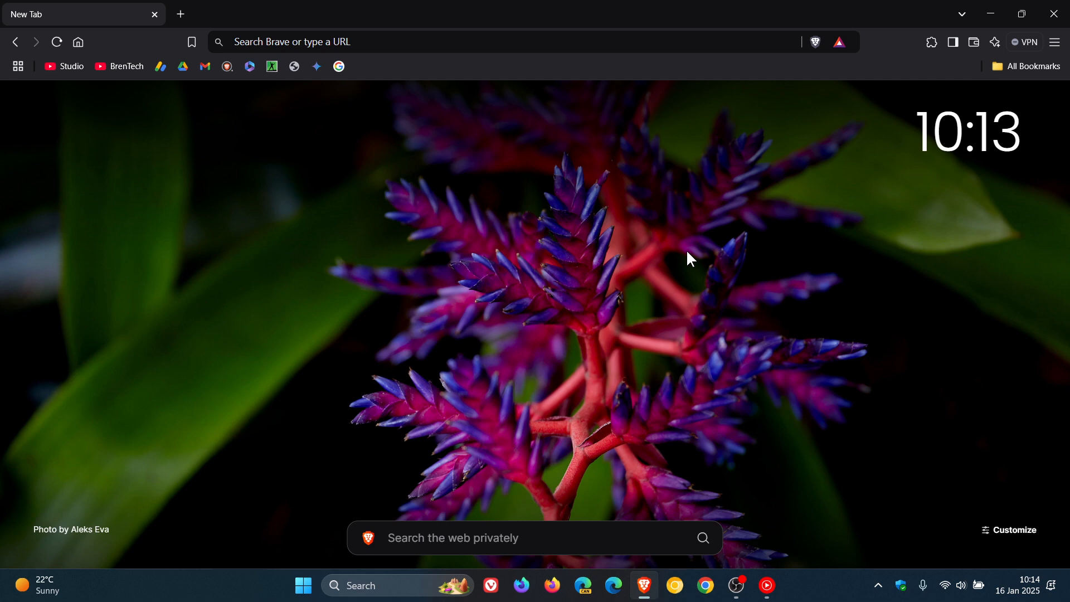
{"action": "mouse_move", "coordinate": [703, 238]}
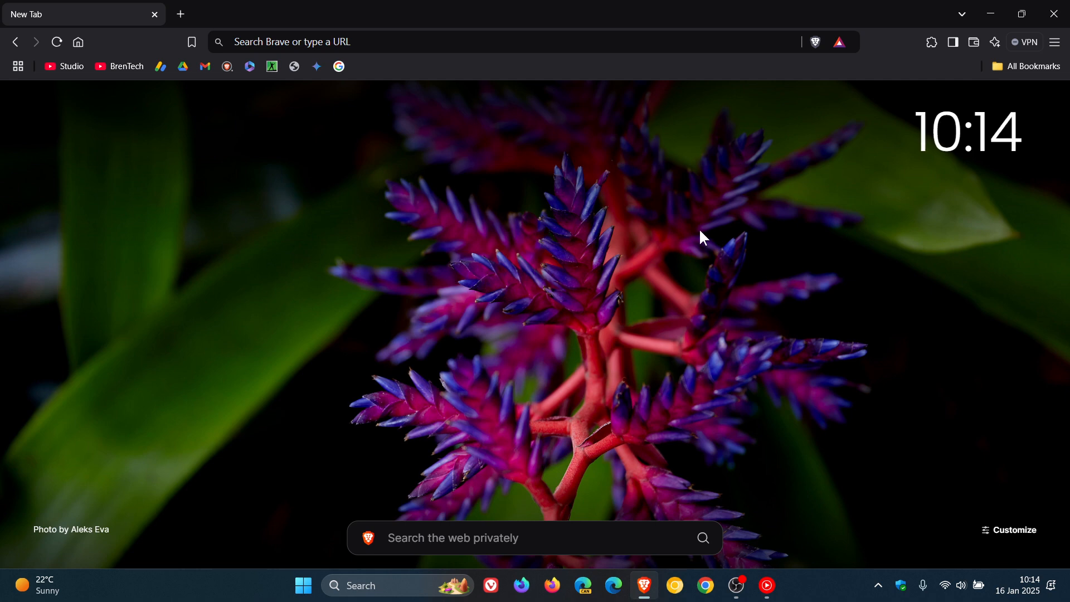
Open the Brave VPN panel showing the 7-day free trial offer
{"action": "left_click", "coordinate": [1026, 42]}
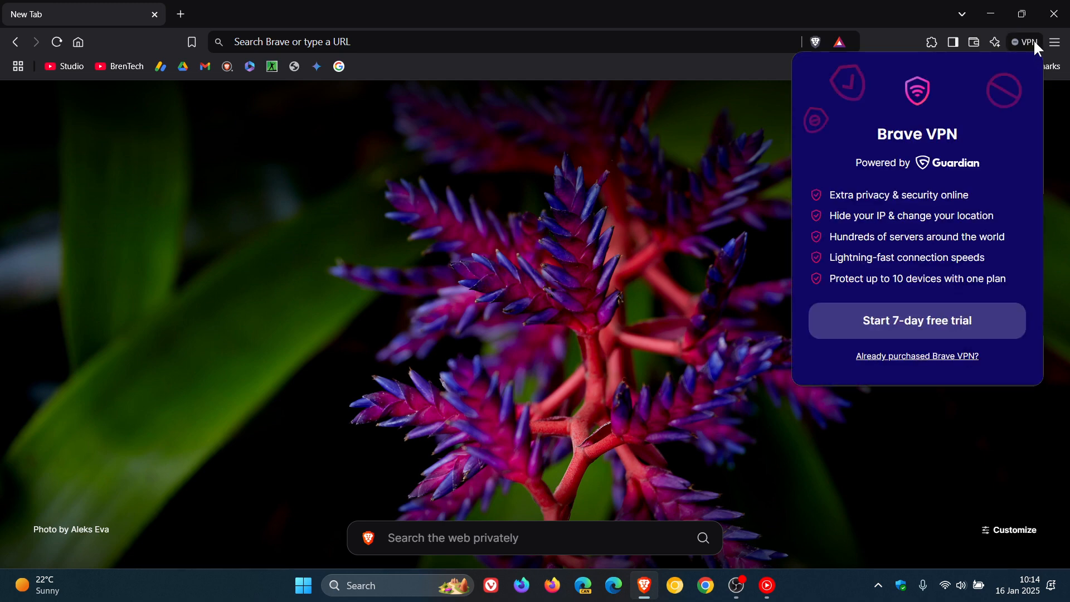
{"action": "mouse_move", "coordinate": [620, 298]}
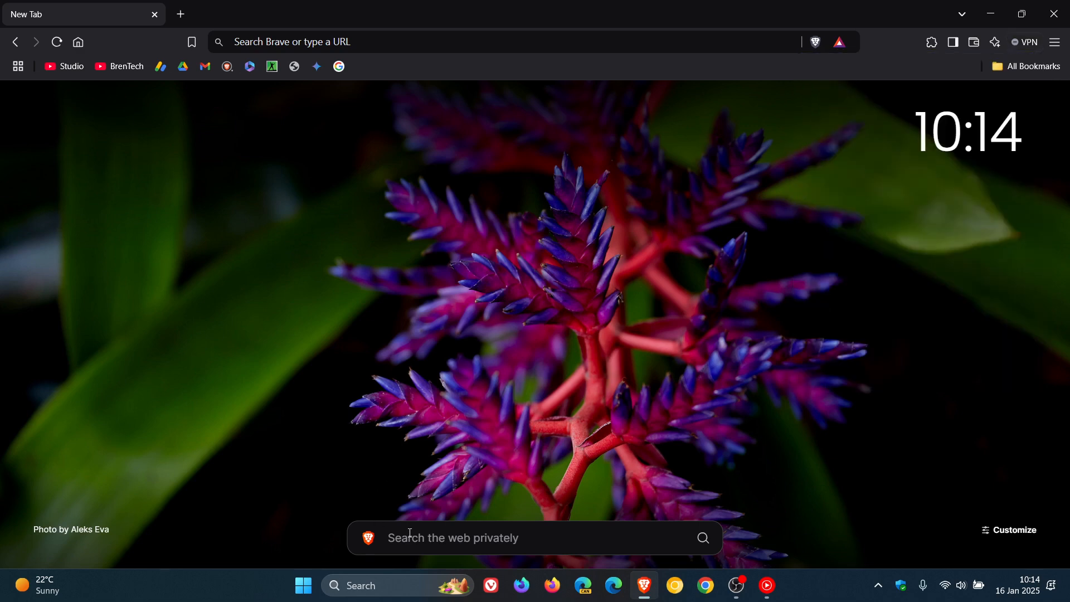
{"action": "mouse_move", "coordinate": [578, 510]}
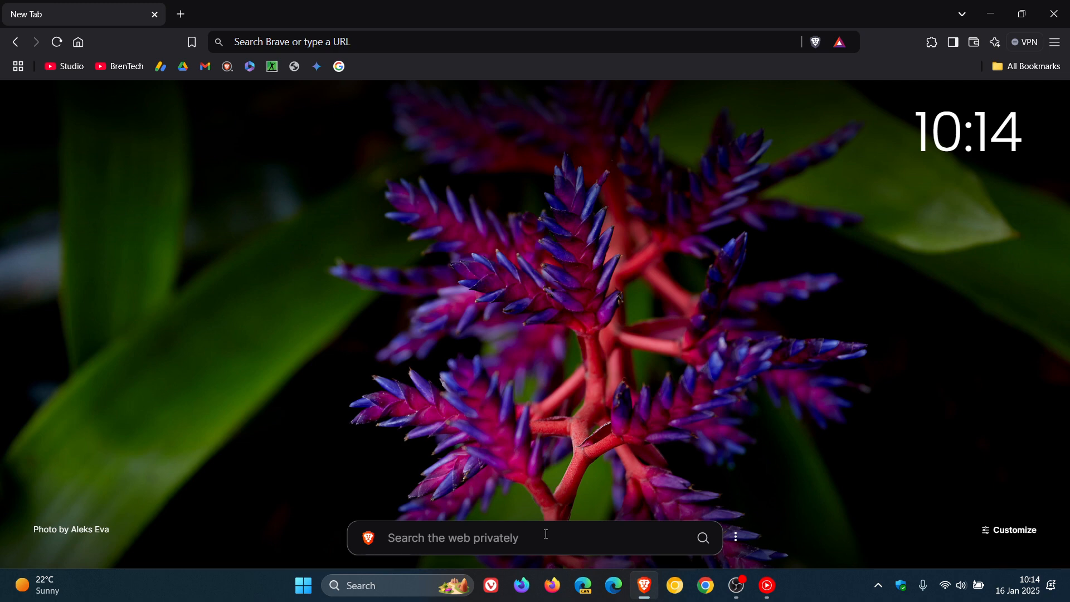
{"action": "mouse_move", "coordinate": [578, 534]}
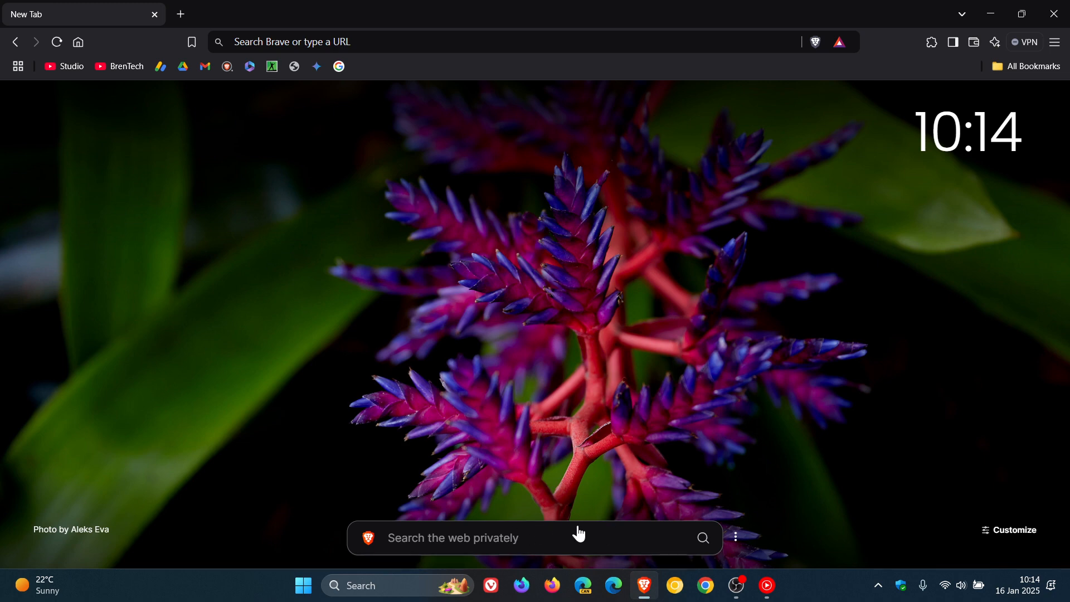
{"action": "mouse_move", "coordinate": [608, 532]}
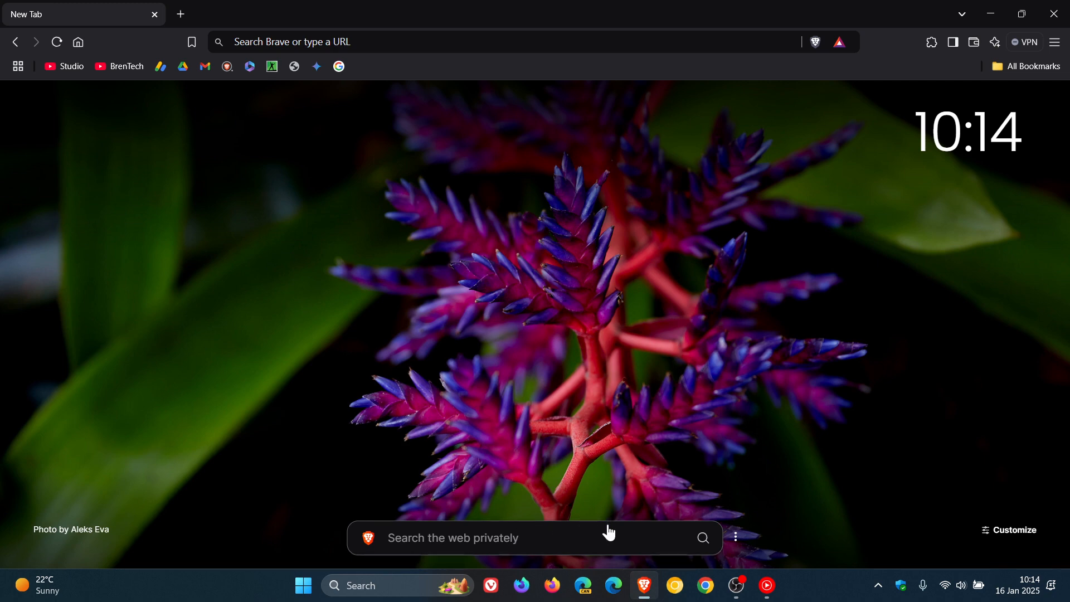
{"action": "mouse_move", "coordinate": [603, 531]}
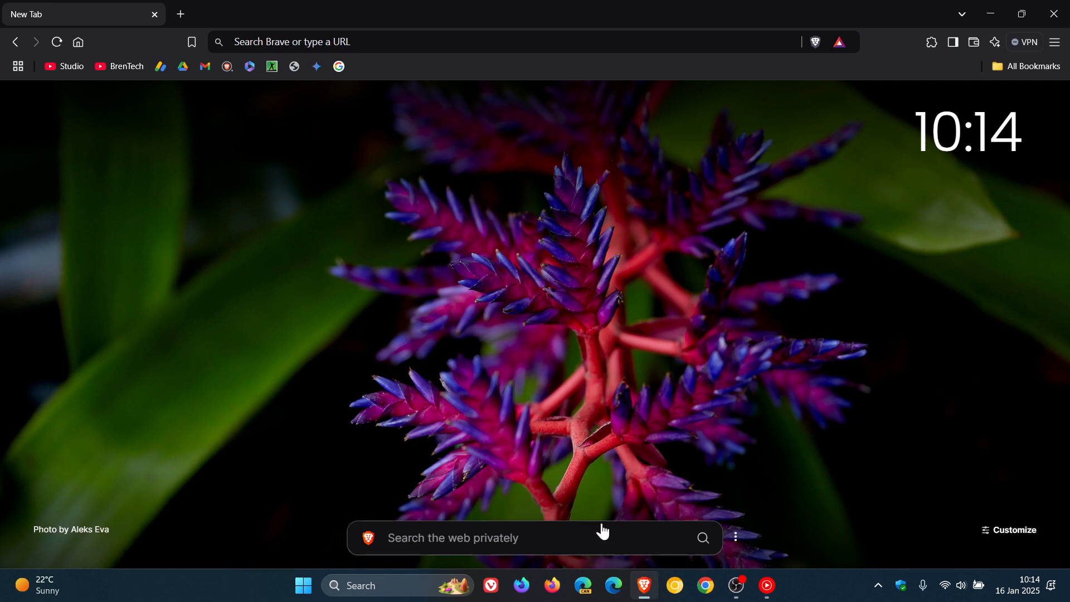
{"action": "mouse_move", "coordinate": [637, 356]}
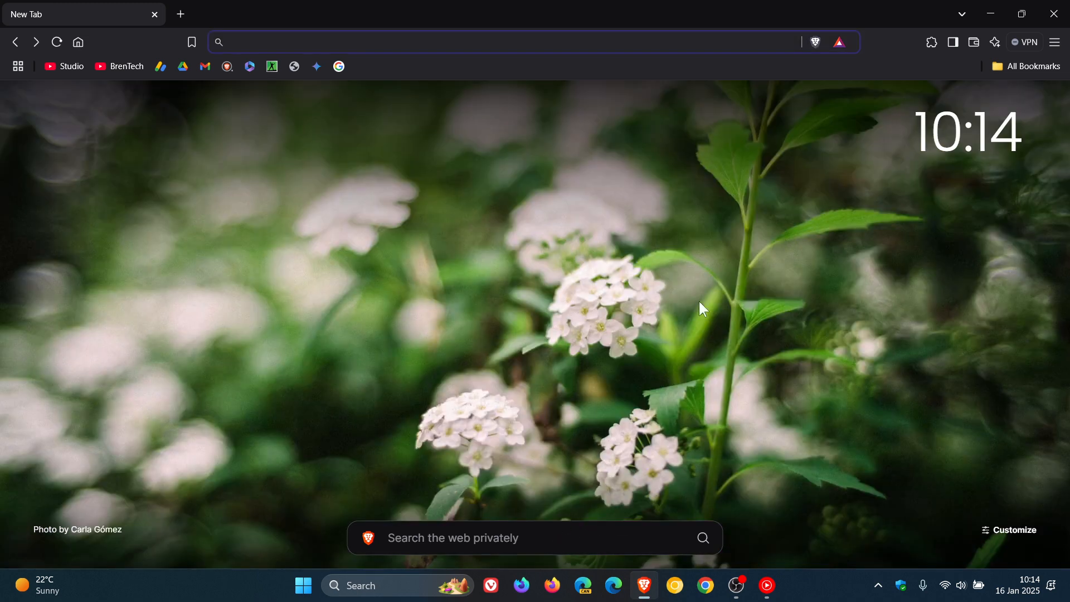
{"action": "mouse_move", "coordinate": [676, 342]}
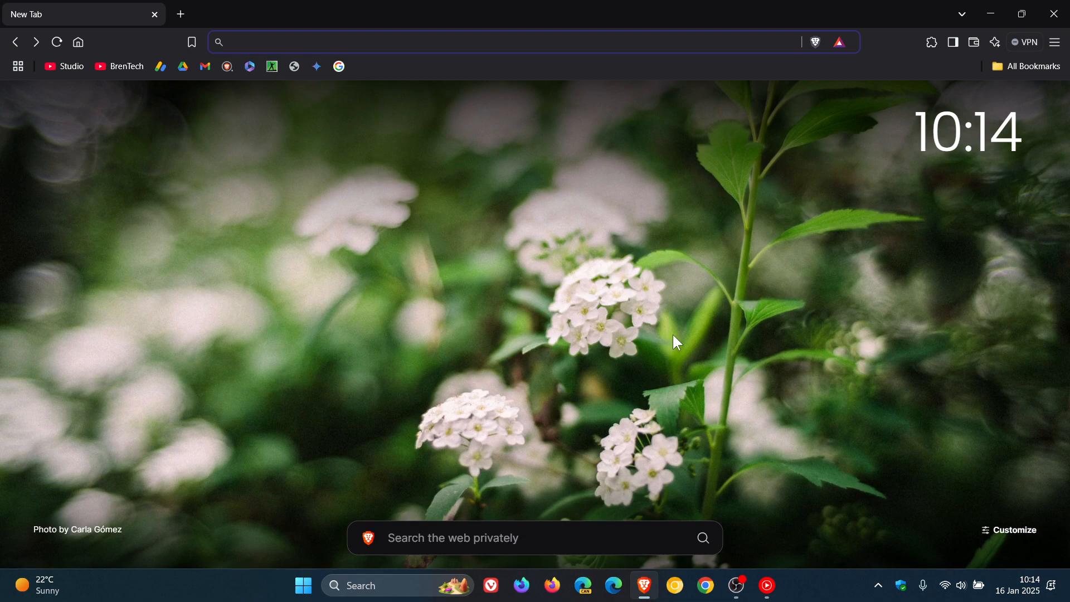
Open the main browser menu again from the top-right hamburger button
{"action": "left_click", "coordinate": [1054, 42]}
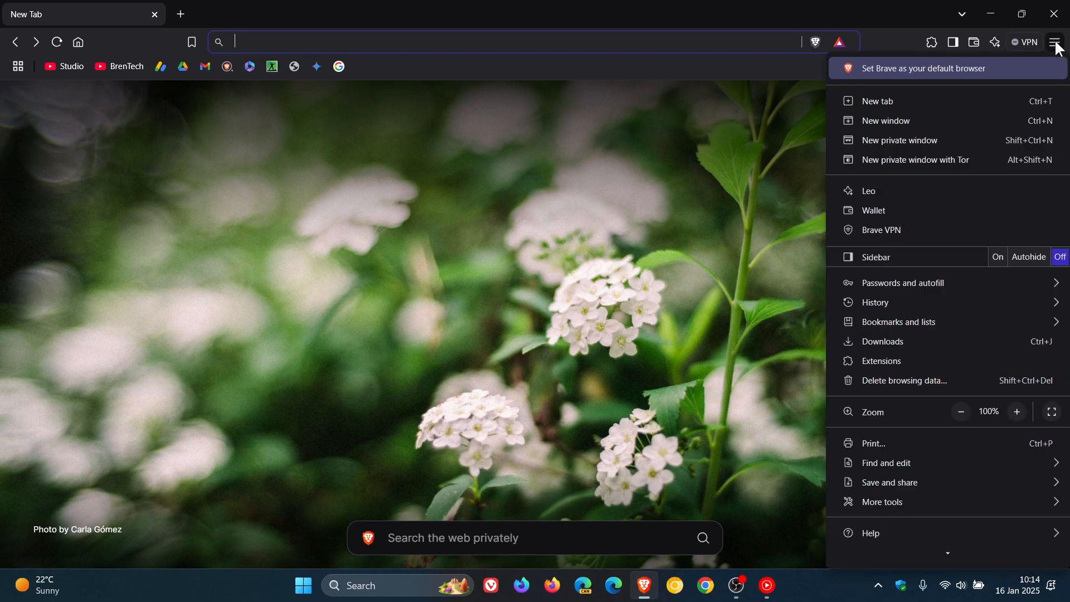
{"action": "mouse_move", "coordinate": [898, 531]}
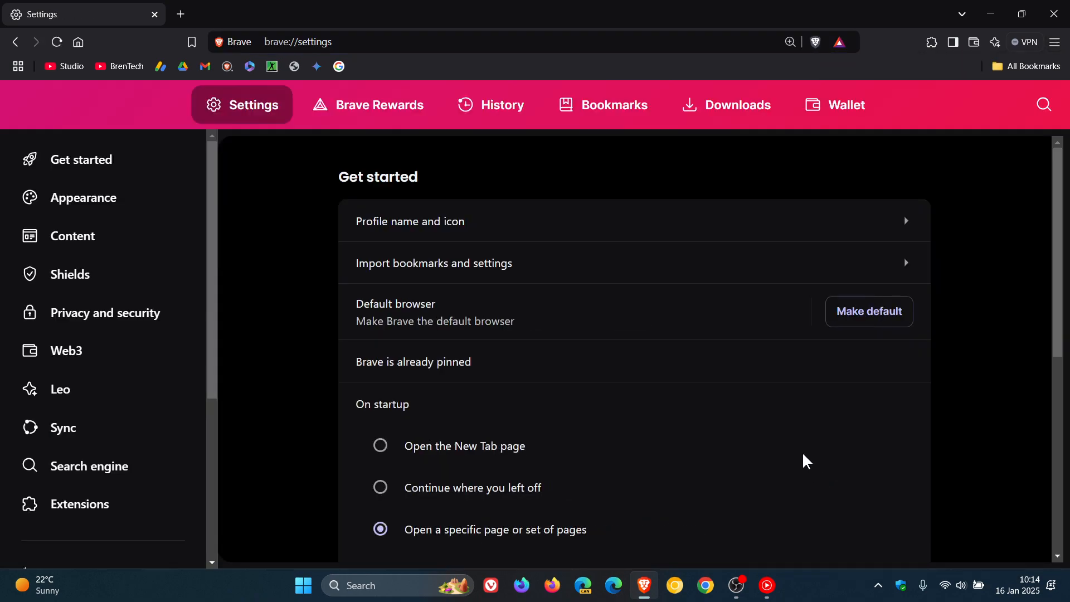
{"action": "mouse_move", "coordinate": [474, 262]}
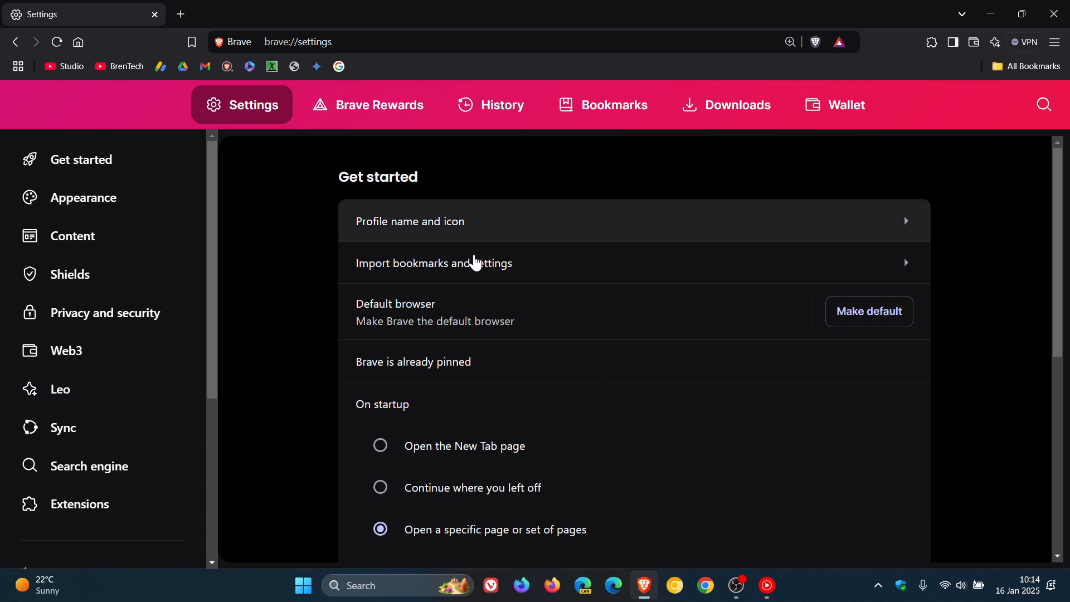
{"action": "mouse_move", "coordinate": [964, 257]}
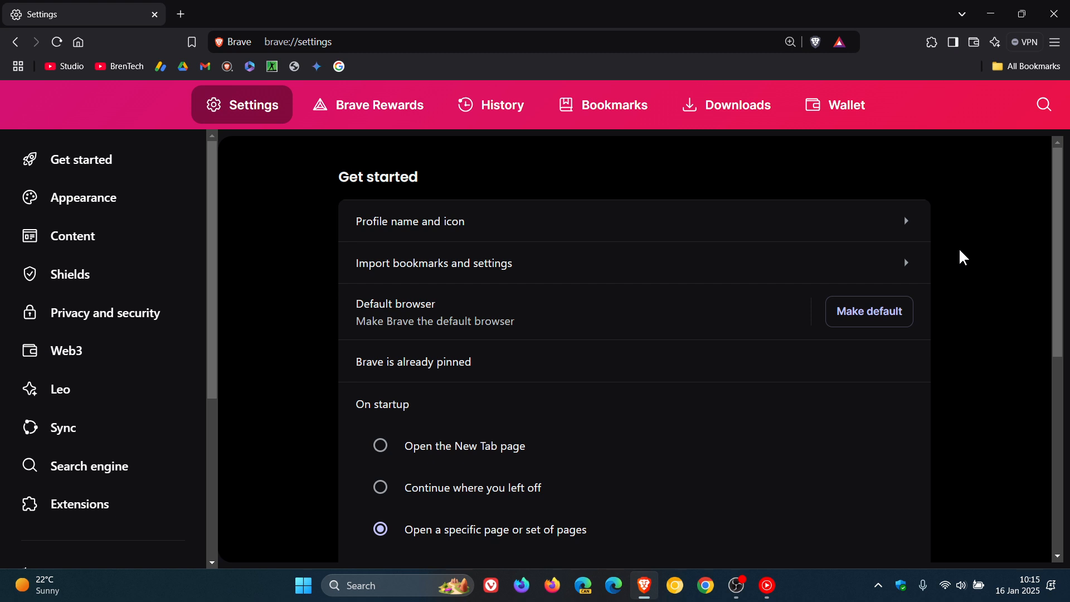
{"action": "mouse_move", "coordinate": [109, 186]}
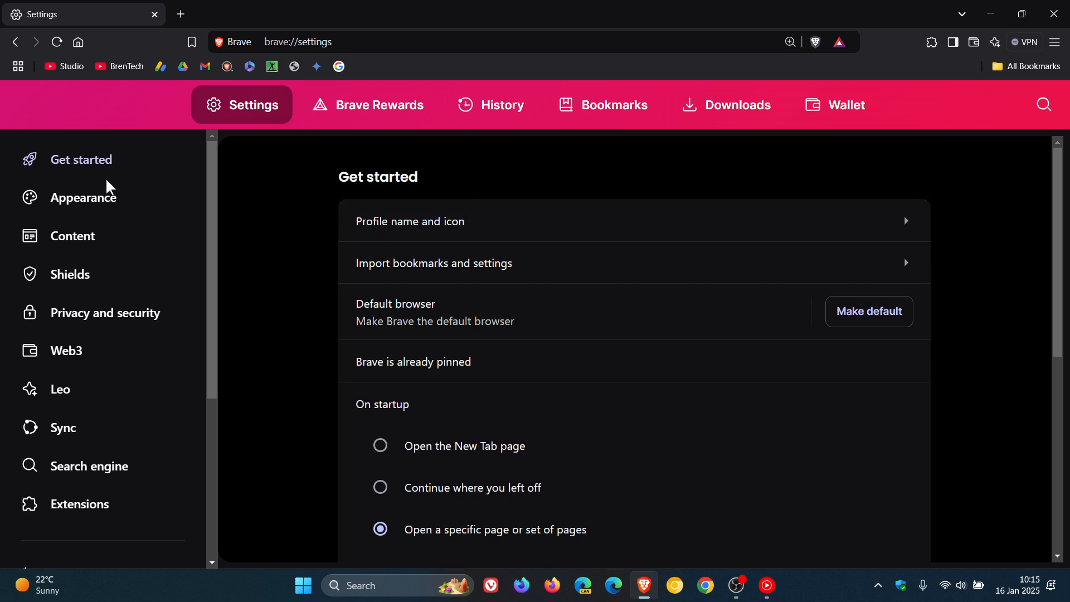
{"action": "mouse_move", "coordinate": [988, 213]}
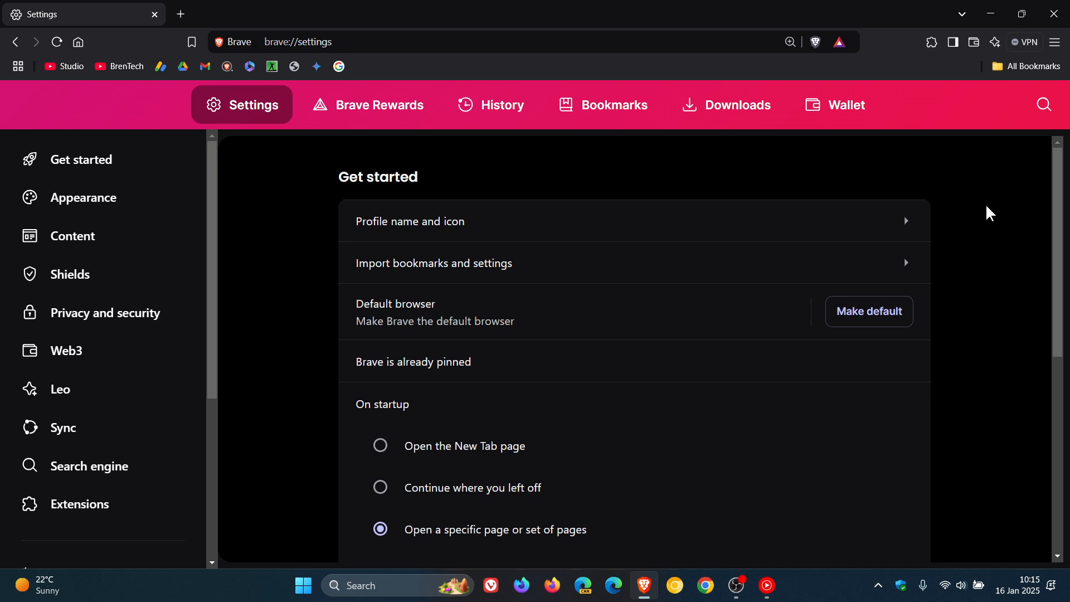
{"action": "mouse_move", "coordinate": [78, 43]}
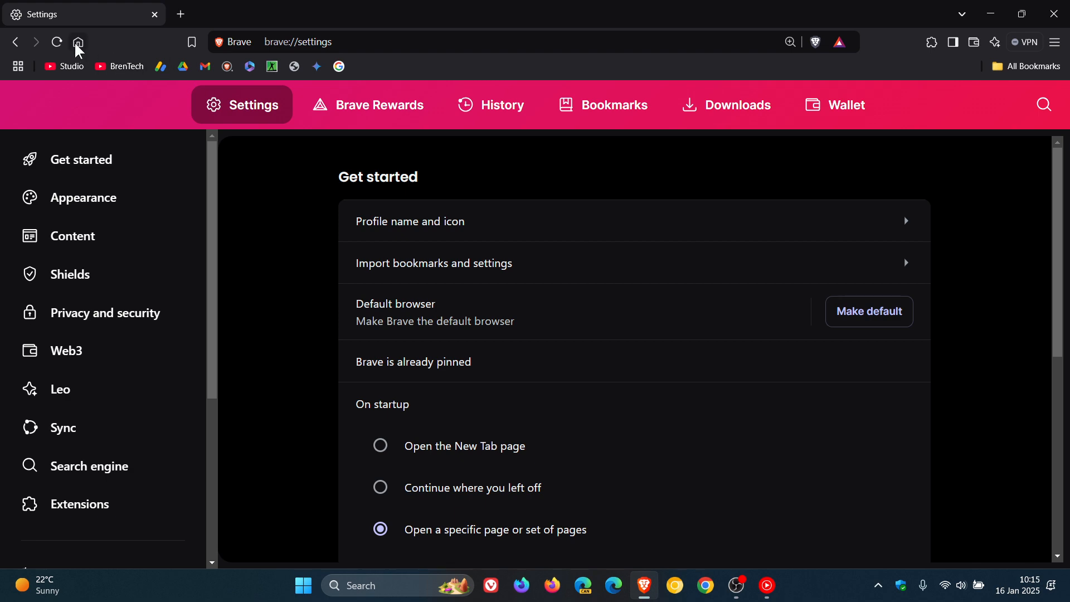
Leave Settings via the Home button and click the new tab page's address bar
{"action": "left_click", "coordinate": [78, 42]}
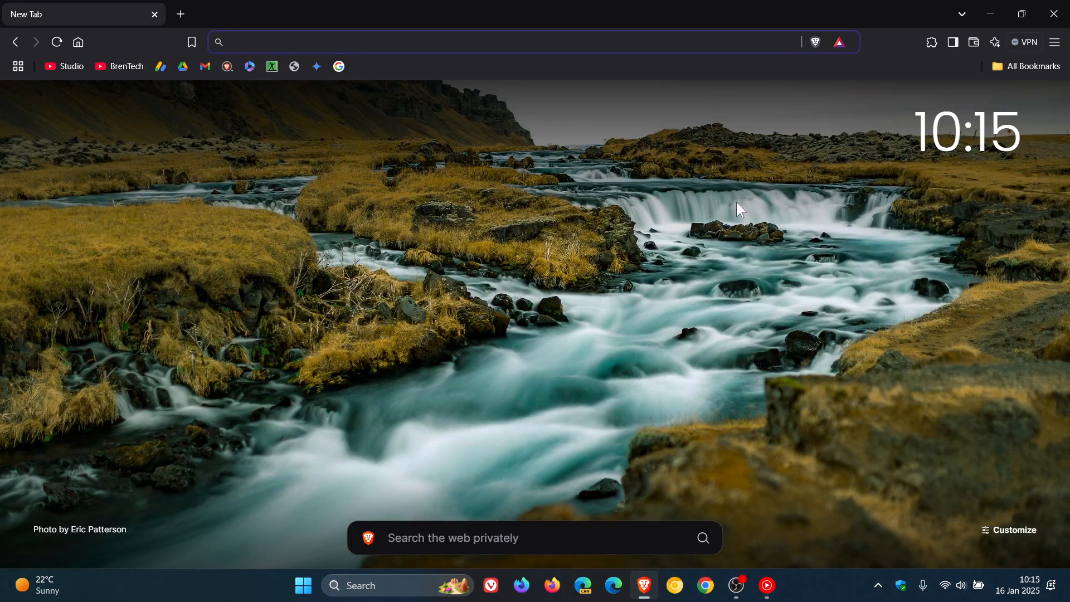
{"action": "left_click", "coordinate": [478, 42]}
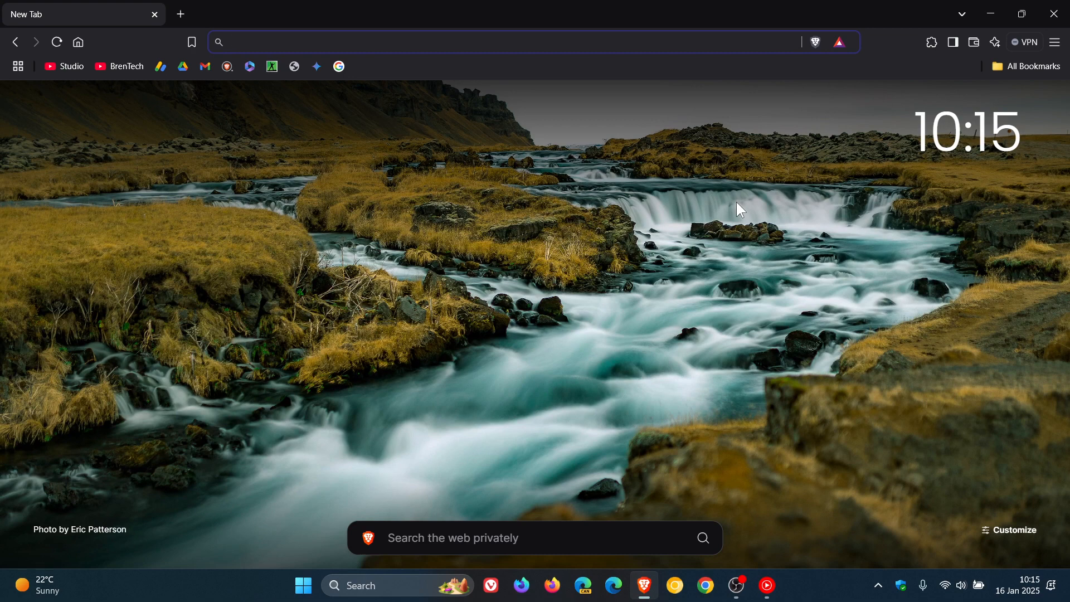
{"action": "mouse_move", "coordinate": [672, 381]}
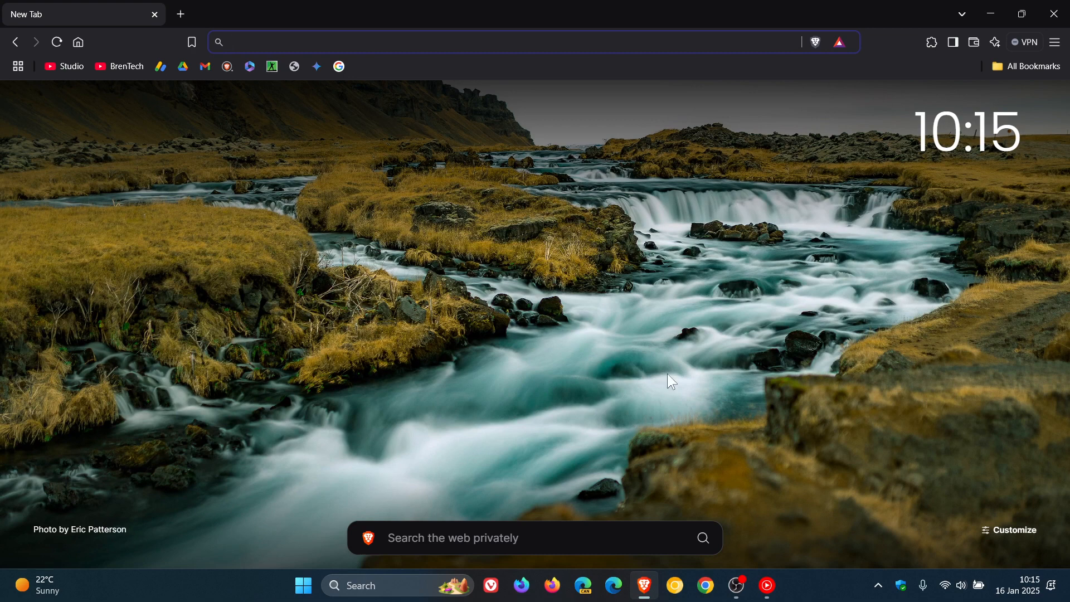
{"action": "mouse_move", "coordinate": [723, 267]}
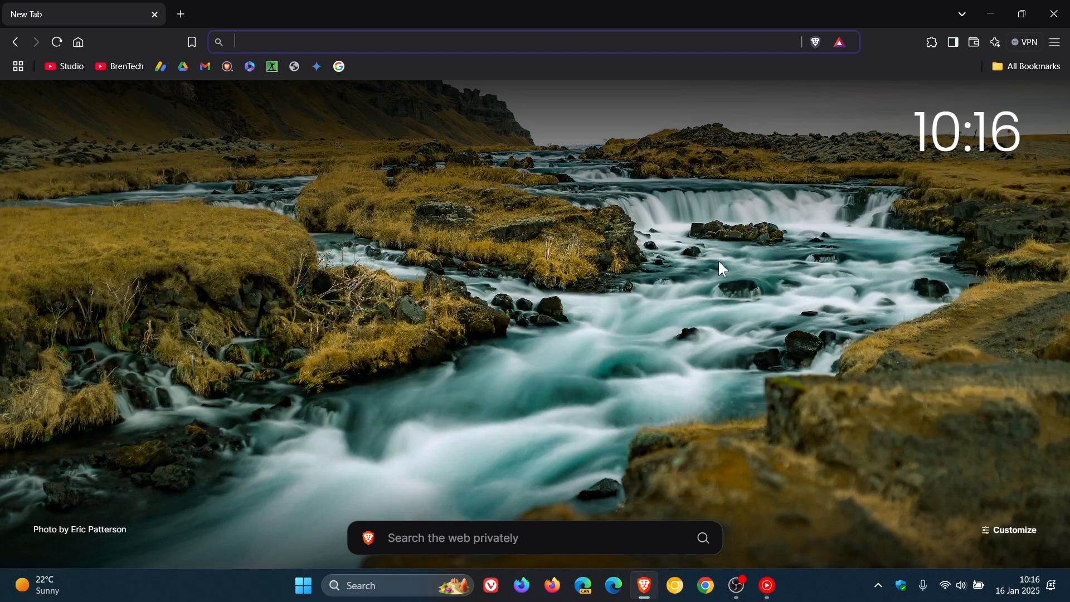
{"action": "mouse_move", "coordinate": [402, 383]}
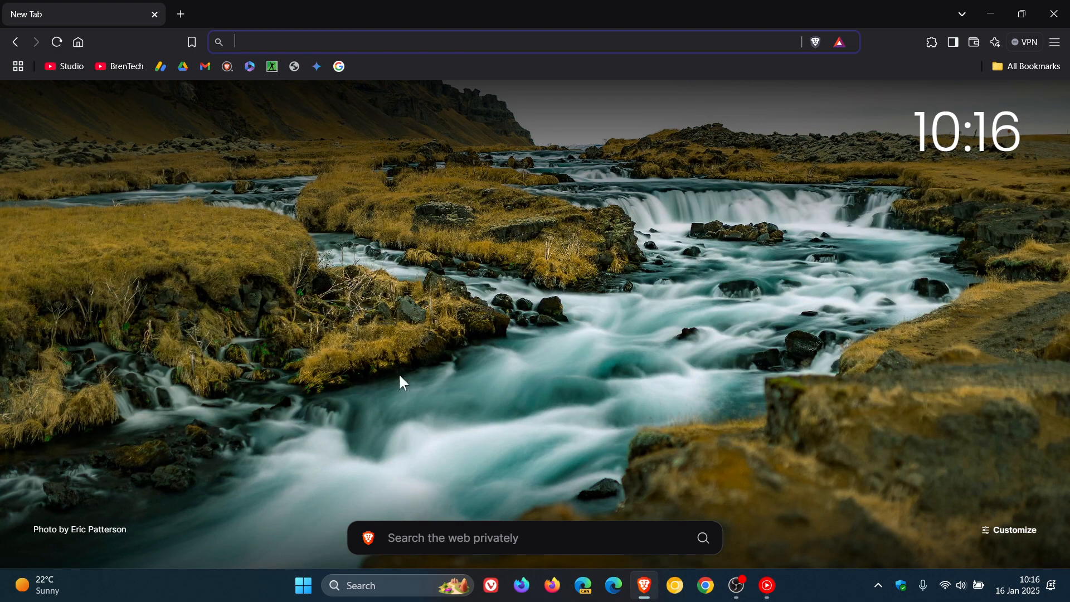
{"action": "mouse_move", "coordinate": [669, 264]}
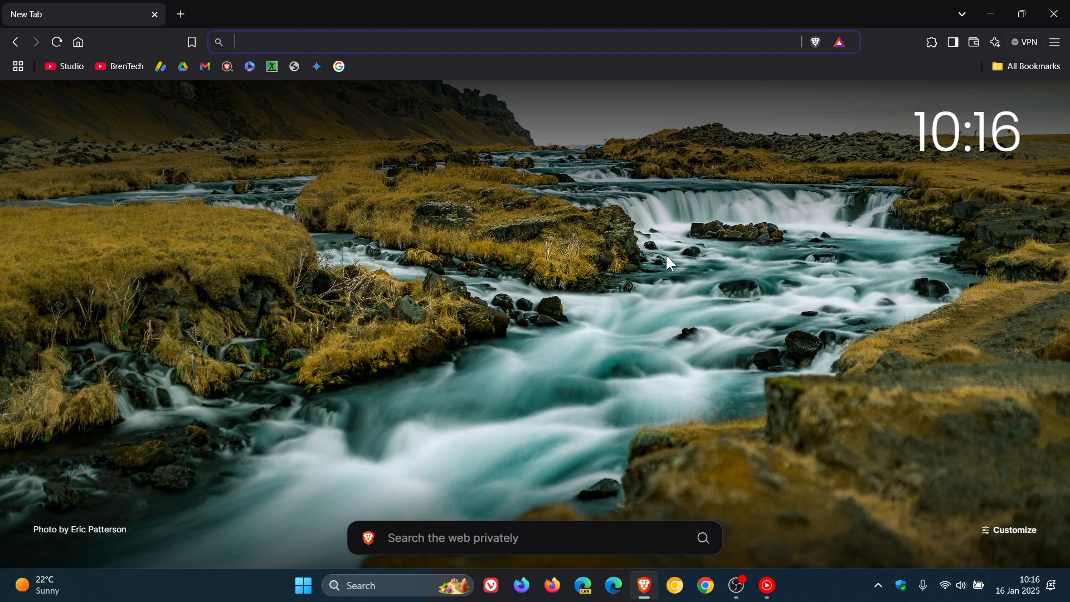